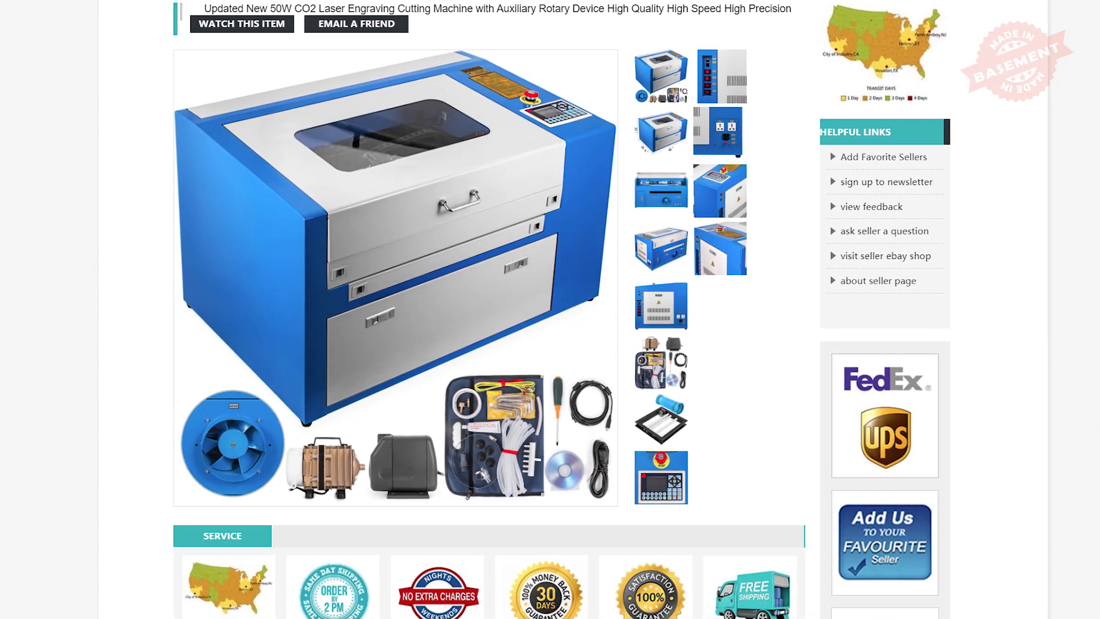
- Scroll through the eBay 50W CO2 laser engraver listing before leaving it
scroll("down", 3)
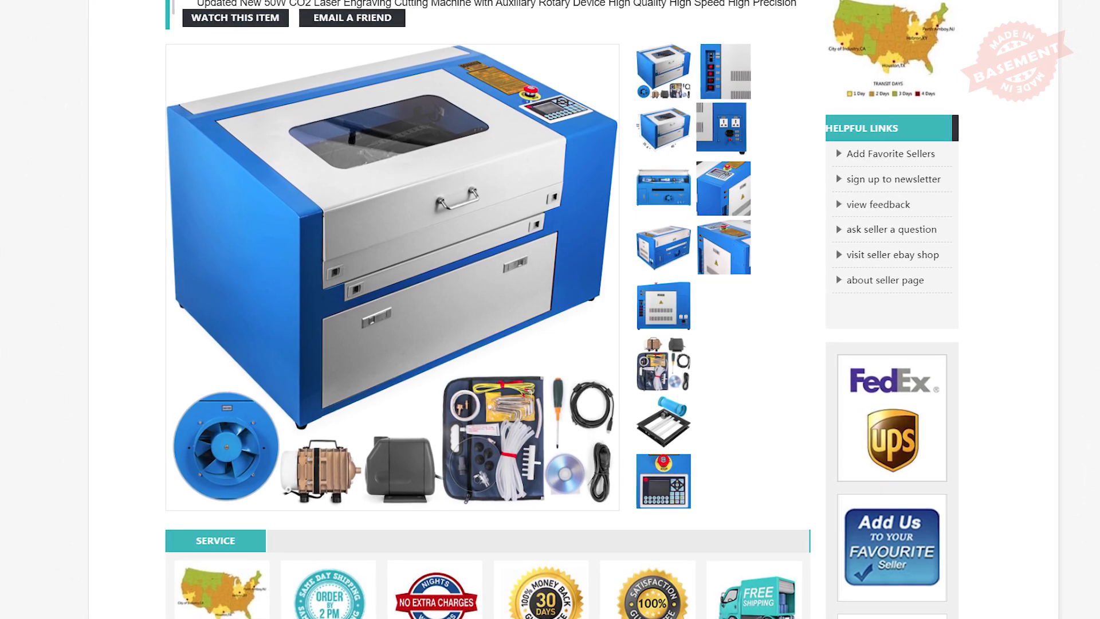
scroll("down", 3)
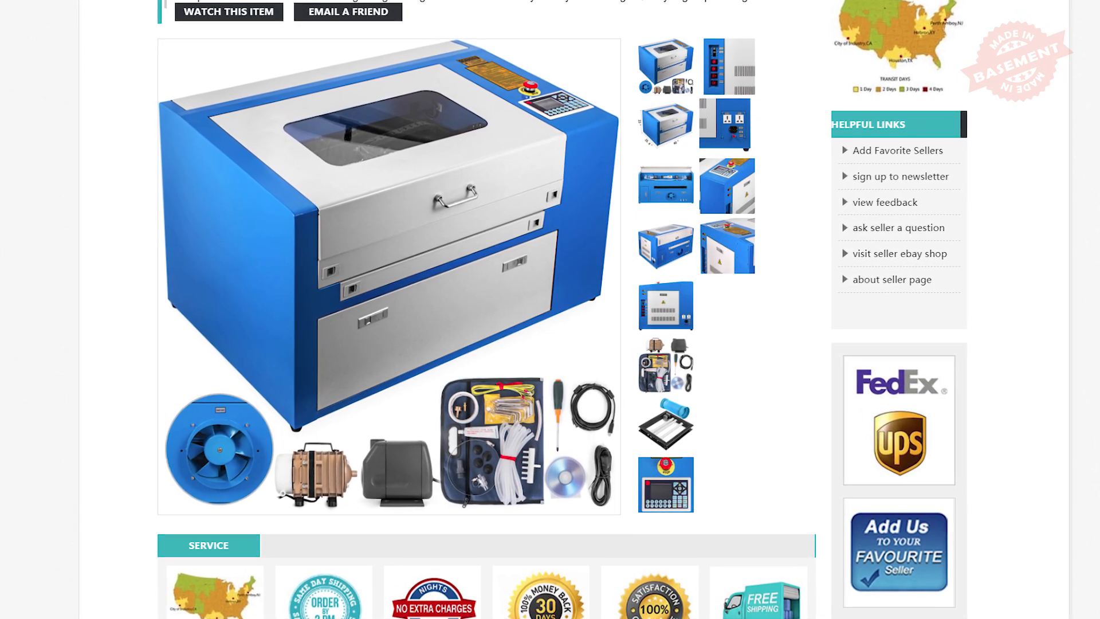
scroll("up", 3)
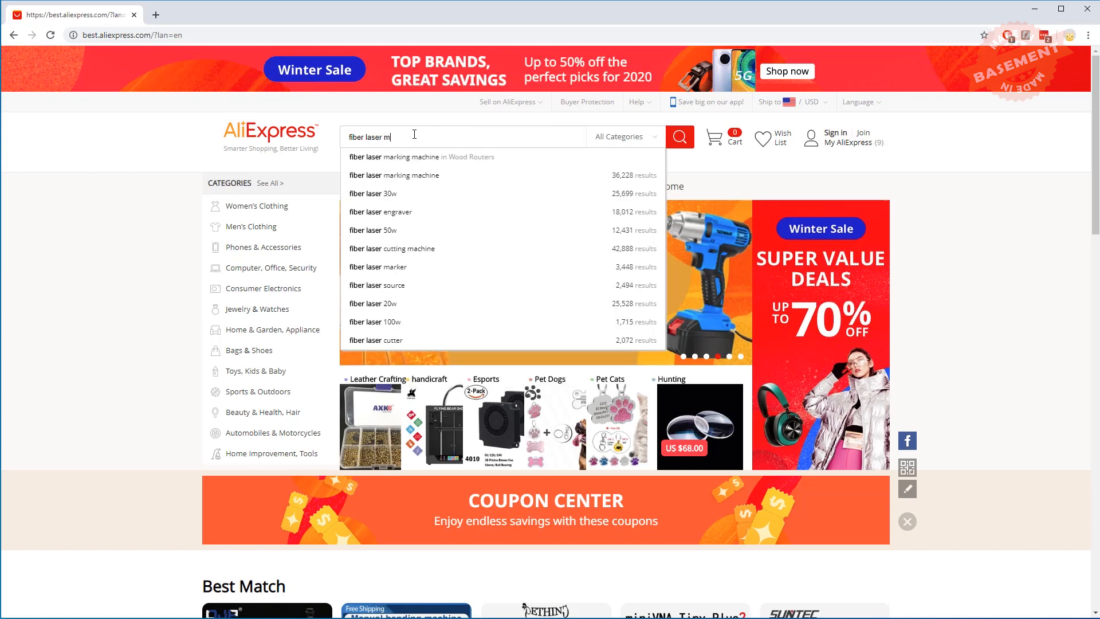
- Search 'fiber laser marking machine', open the Raycus 20W 30W listing and choose the 30W version
type("arking machine")
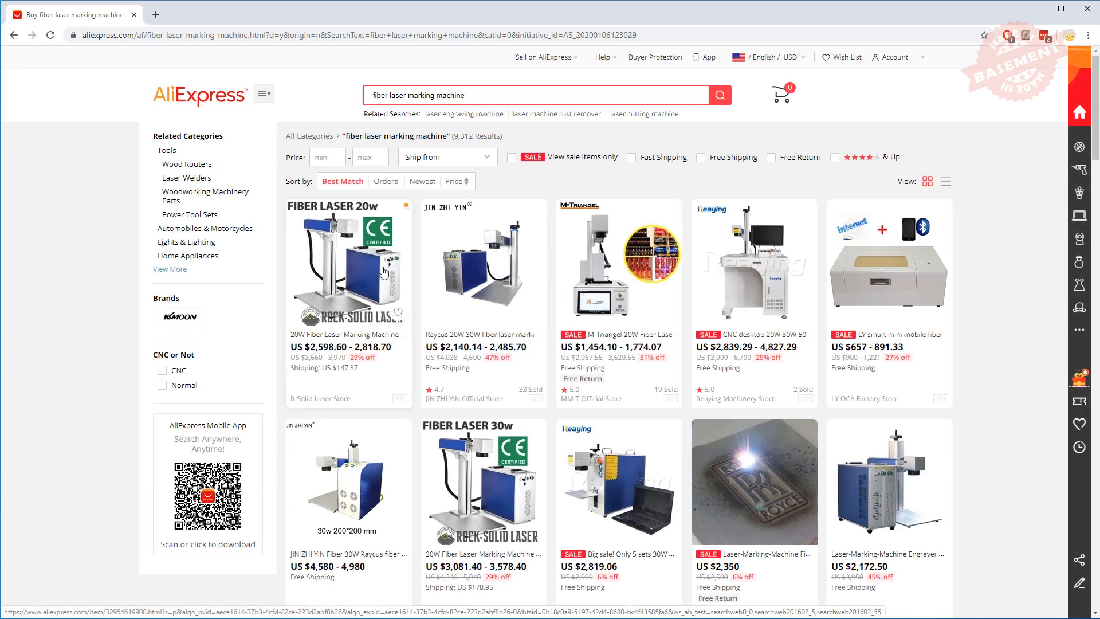
mouse_move(499, 280)
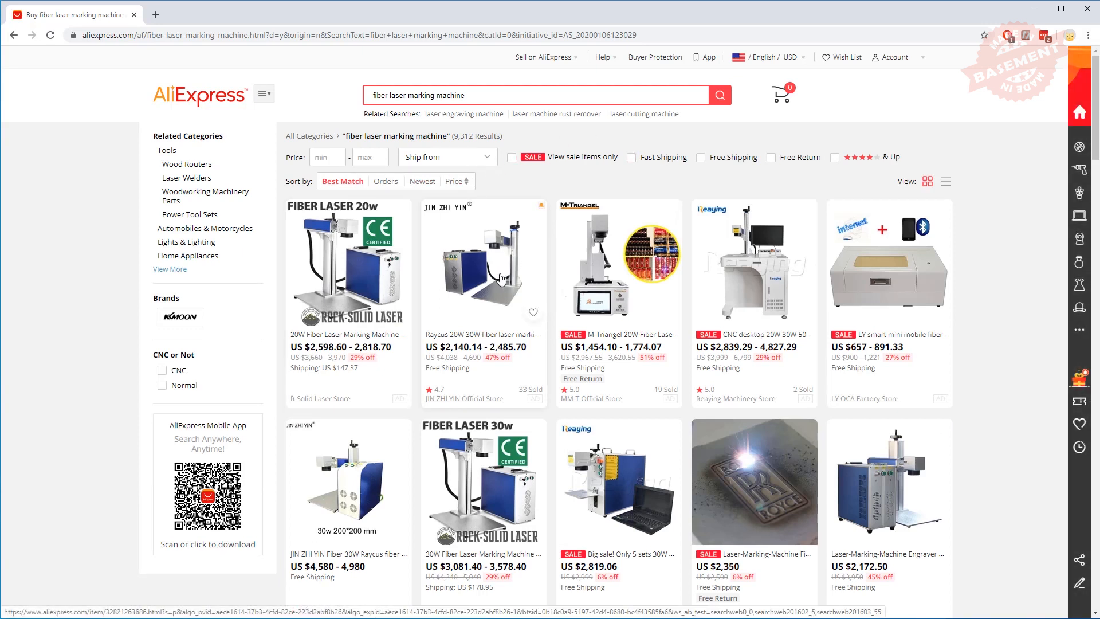
left_click(482, 263)
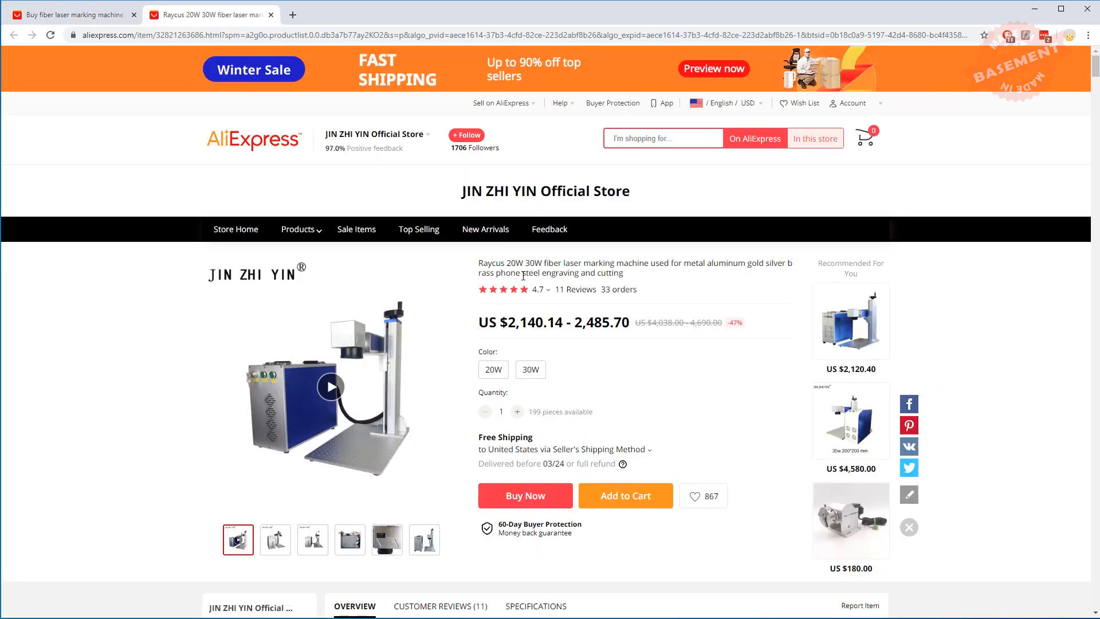
left_click(531, 369)
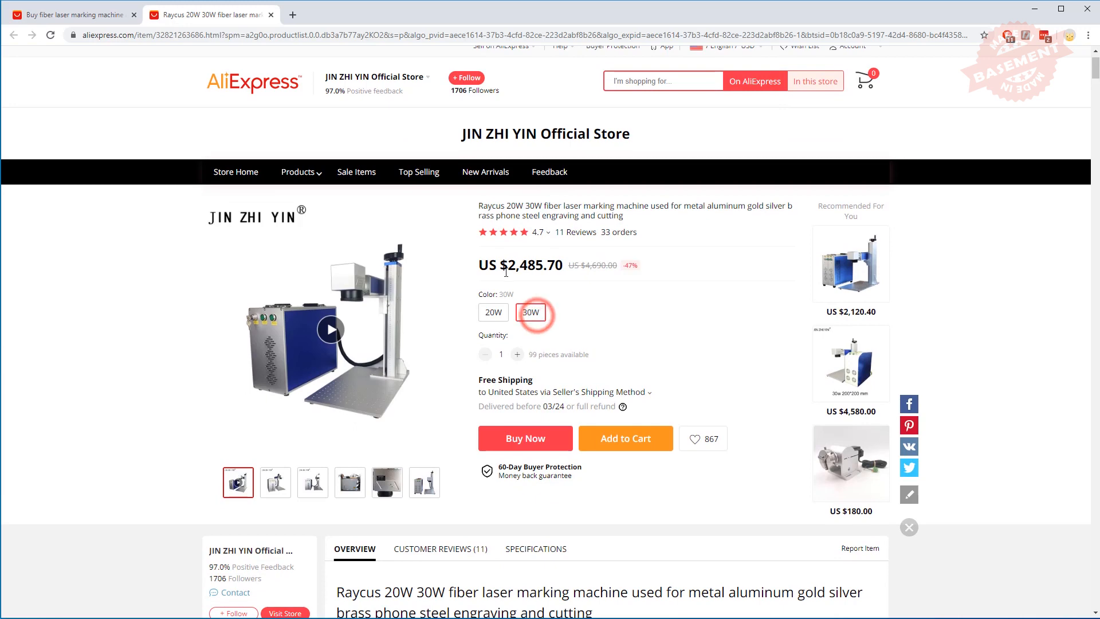
- Scroll down through the Raycus listing's description and back up
scroll("down", 3)
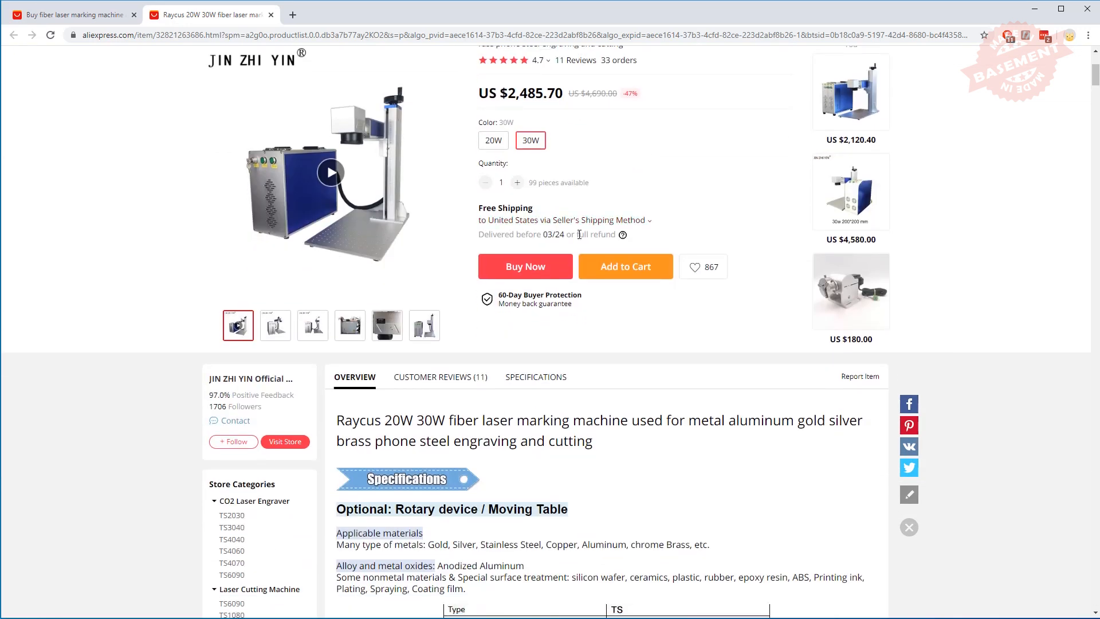
scroll("down", 3)
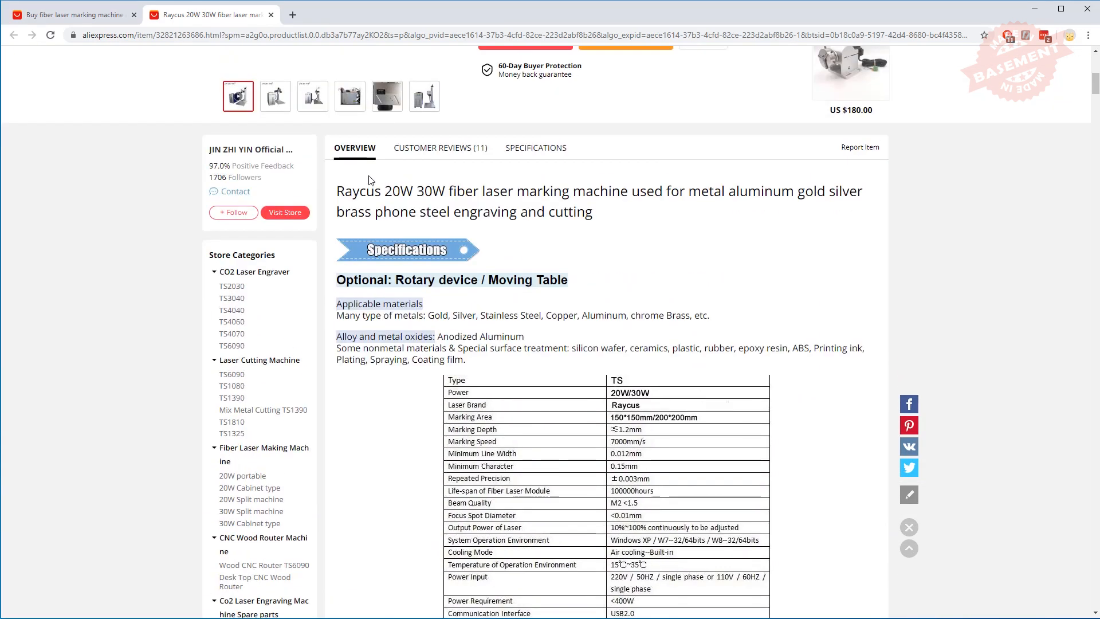
mouse_move(677, 191)
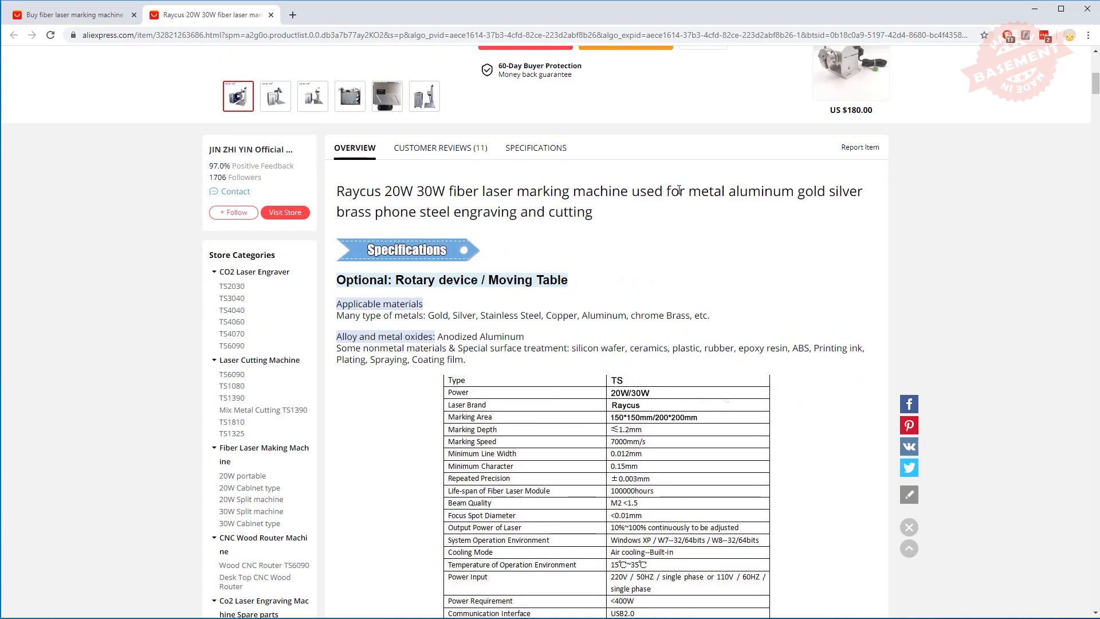
scroll("down", 3)
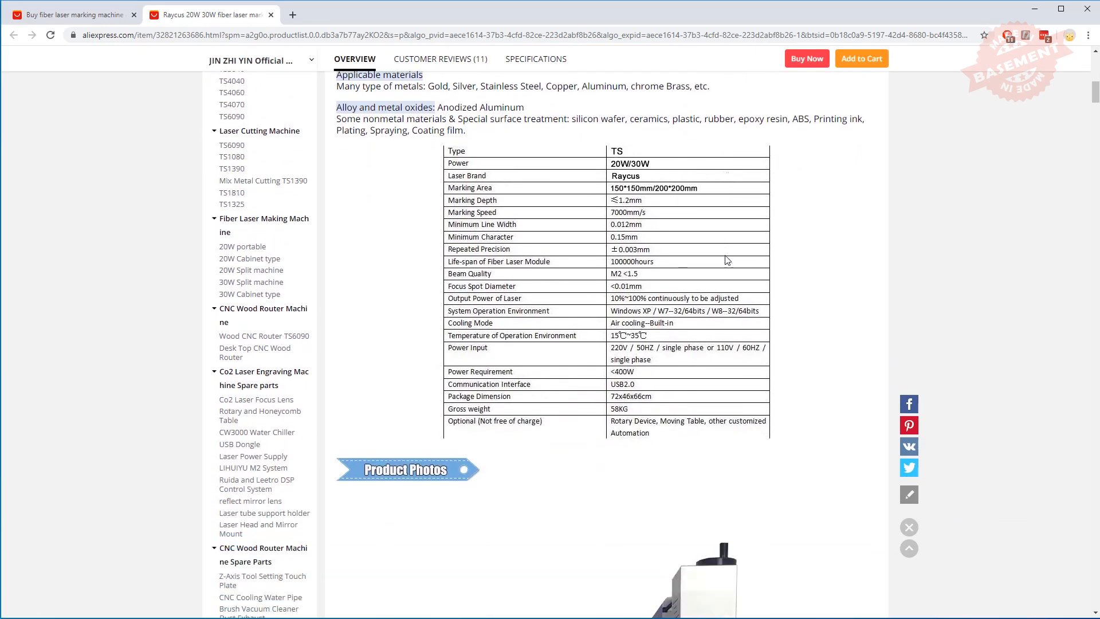
scroll("down", 3)
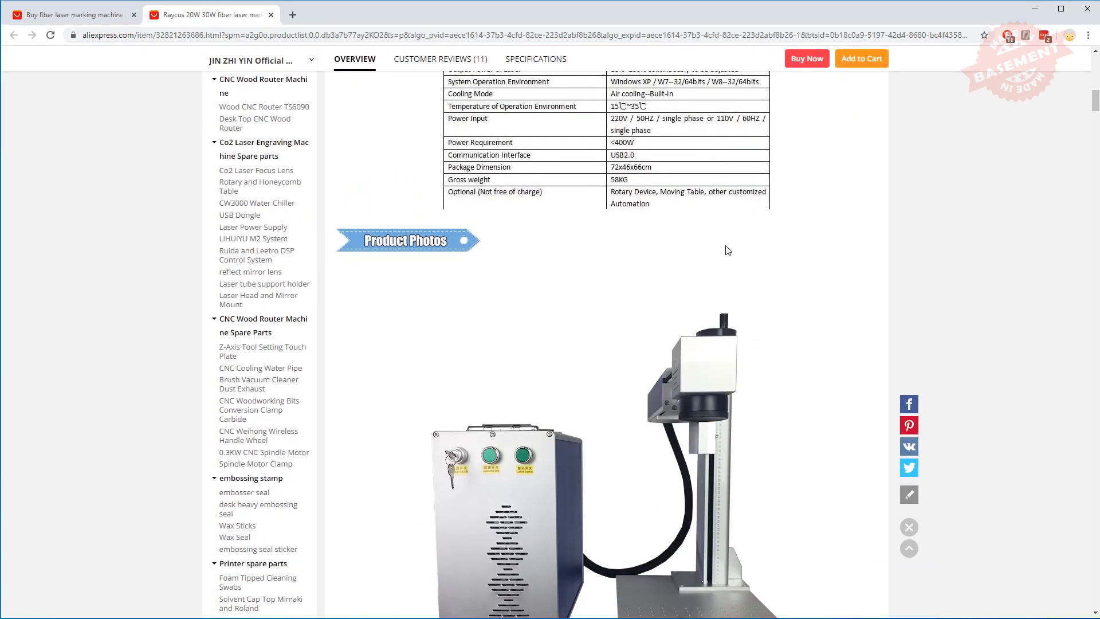
scroll("down", 3)
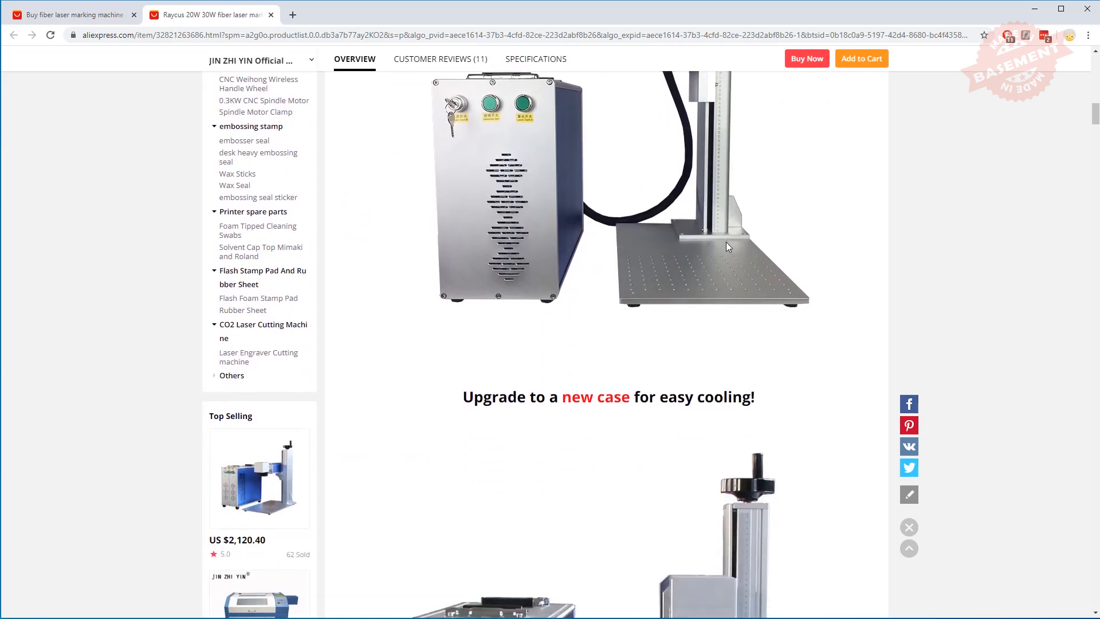
scroll("down", 3)
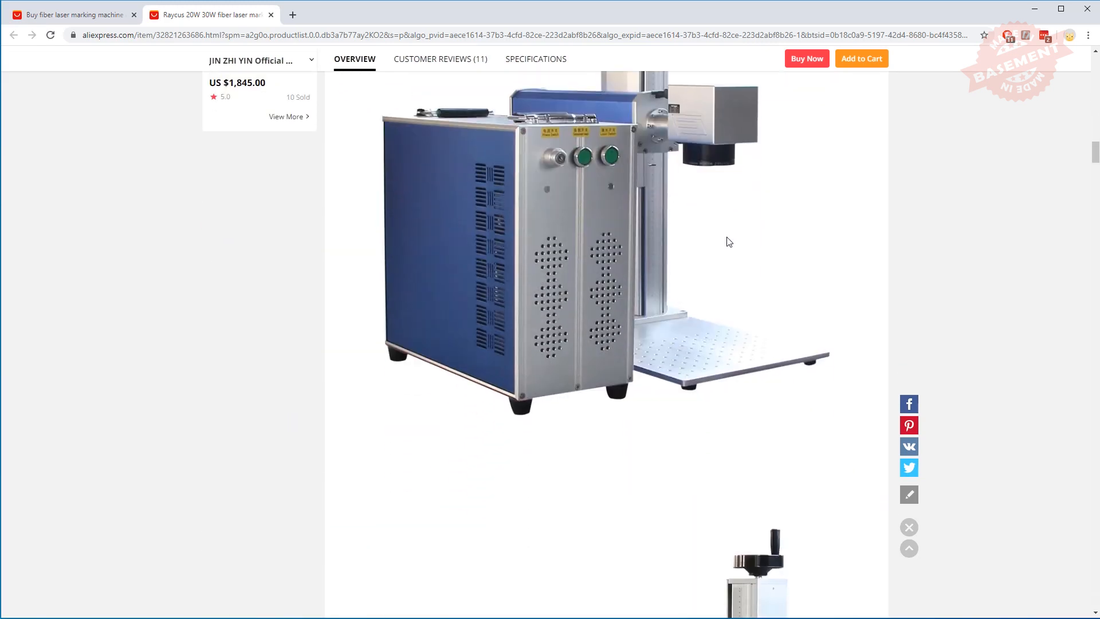
scroll("down", 3)
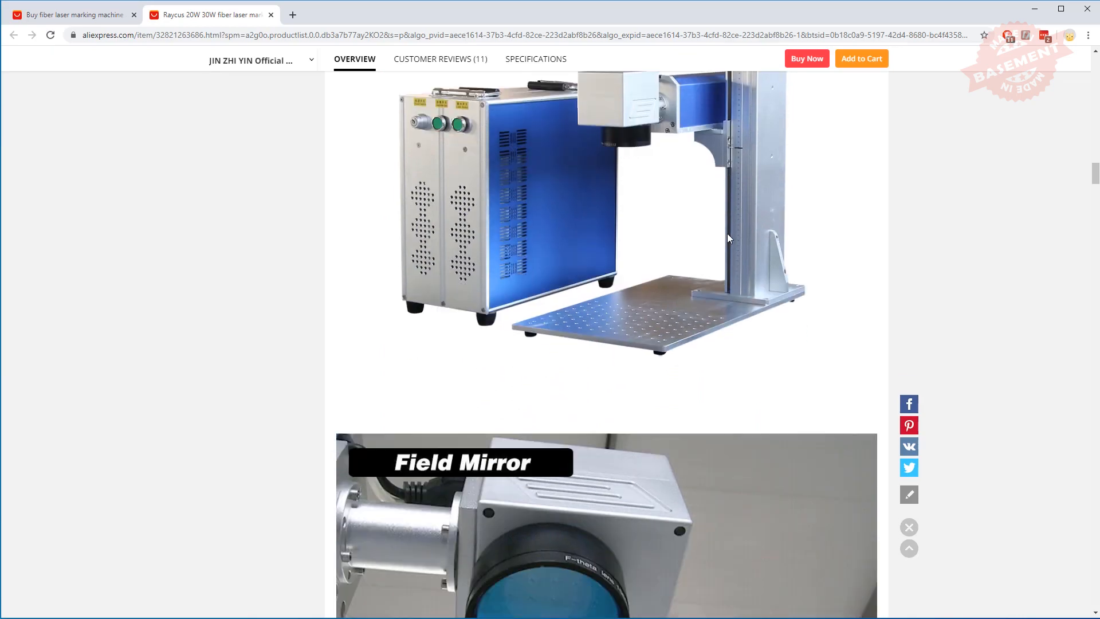
scroll("down", 3)
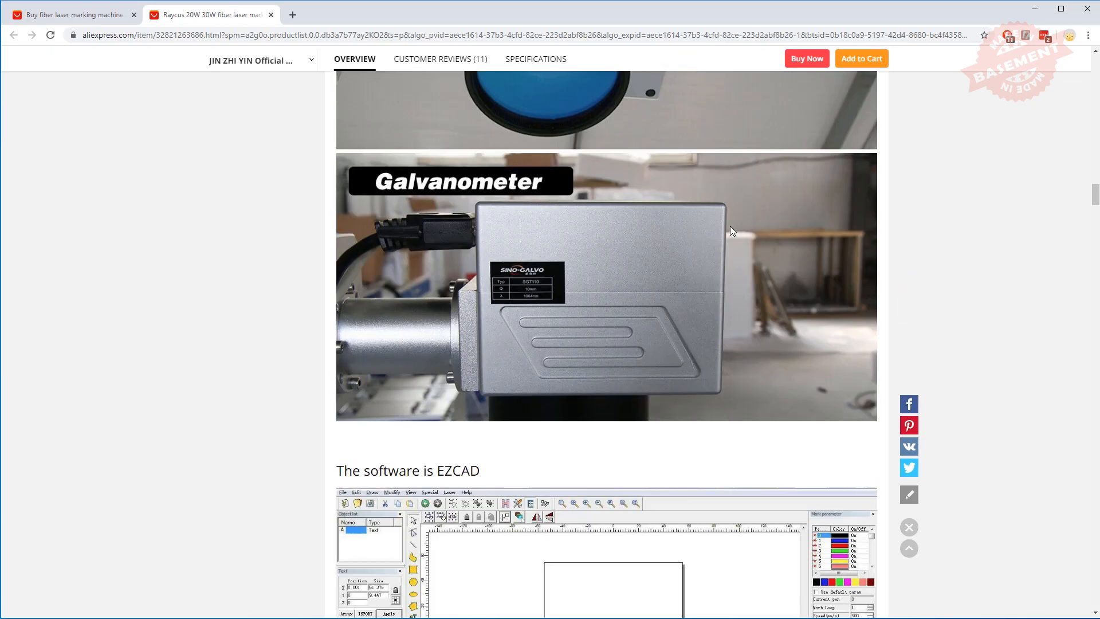
scroll("down", 3)
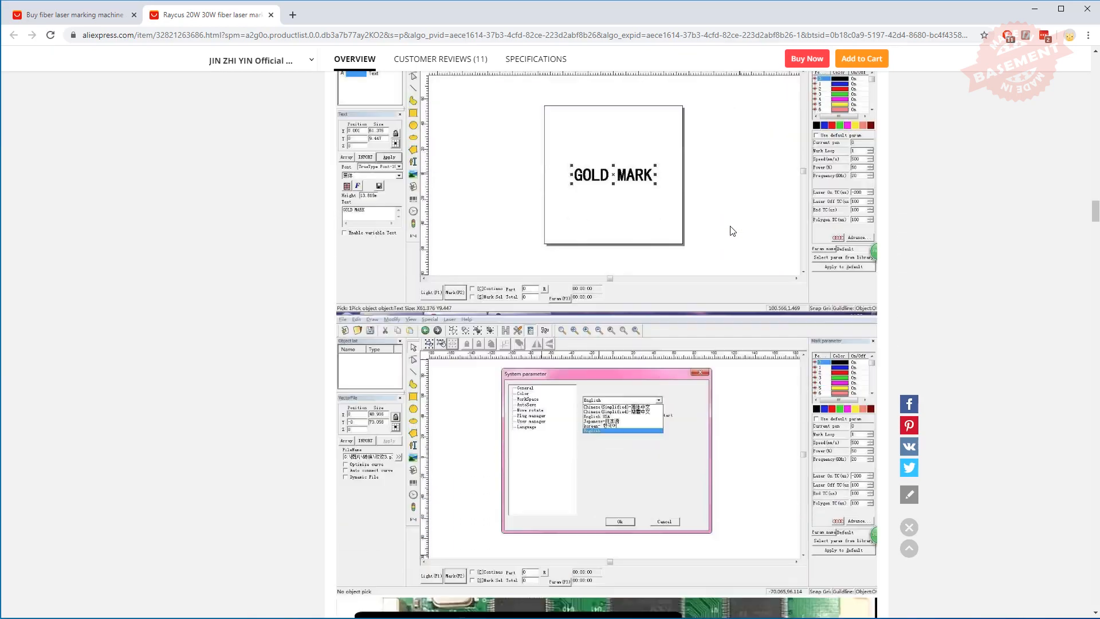
scroll("down", 3)
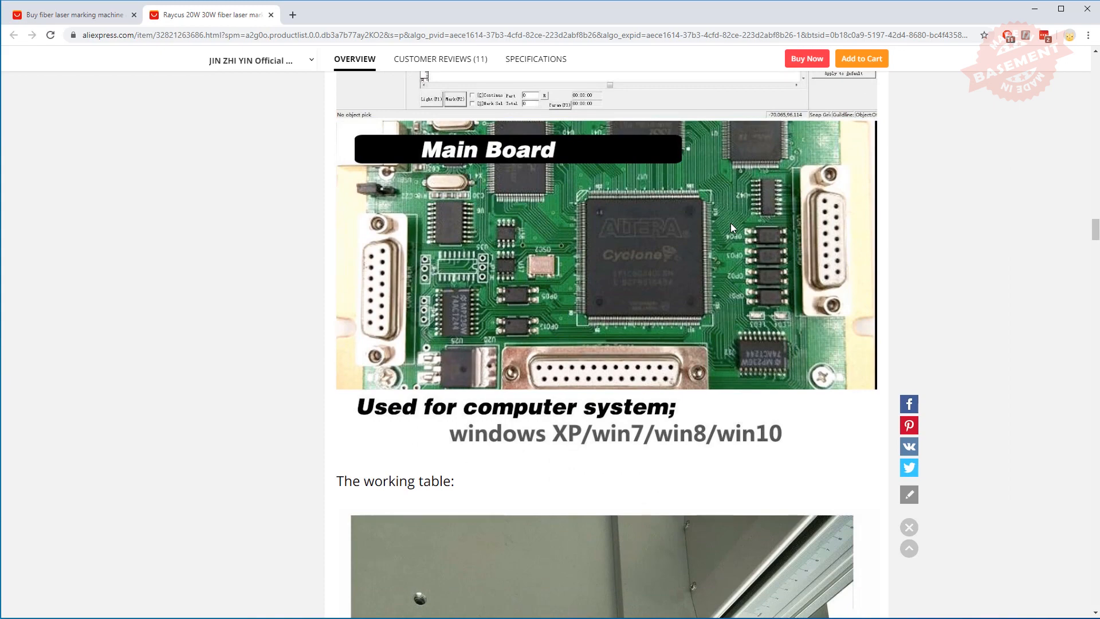
scroll("down", 3)
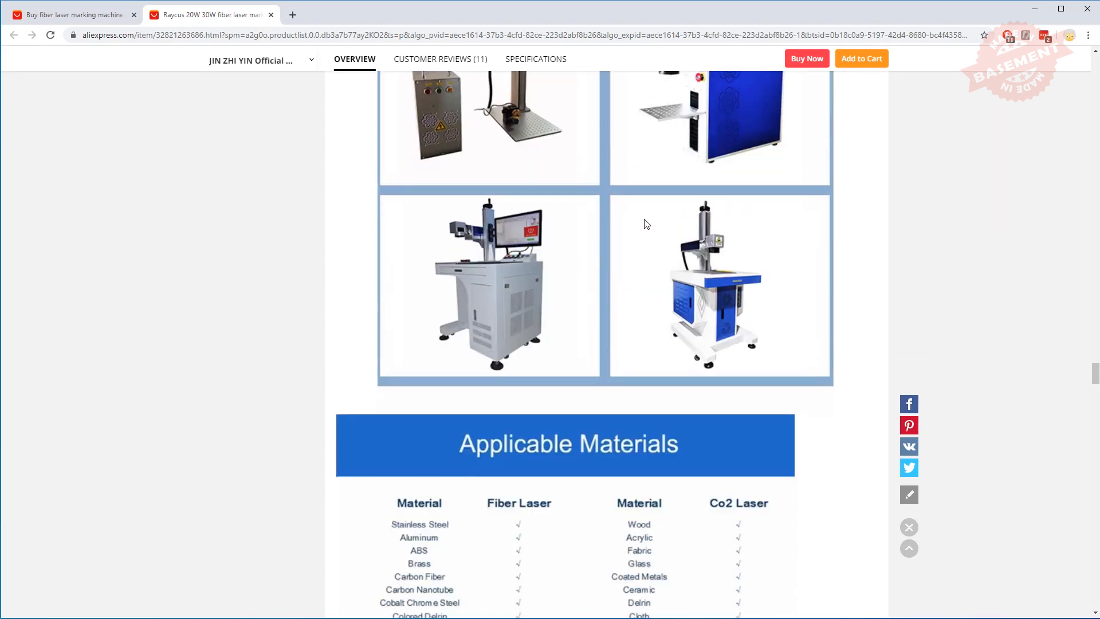
scroll("down", 3)
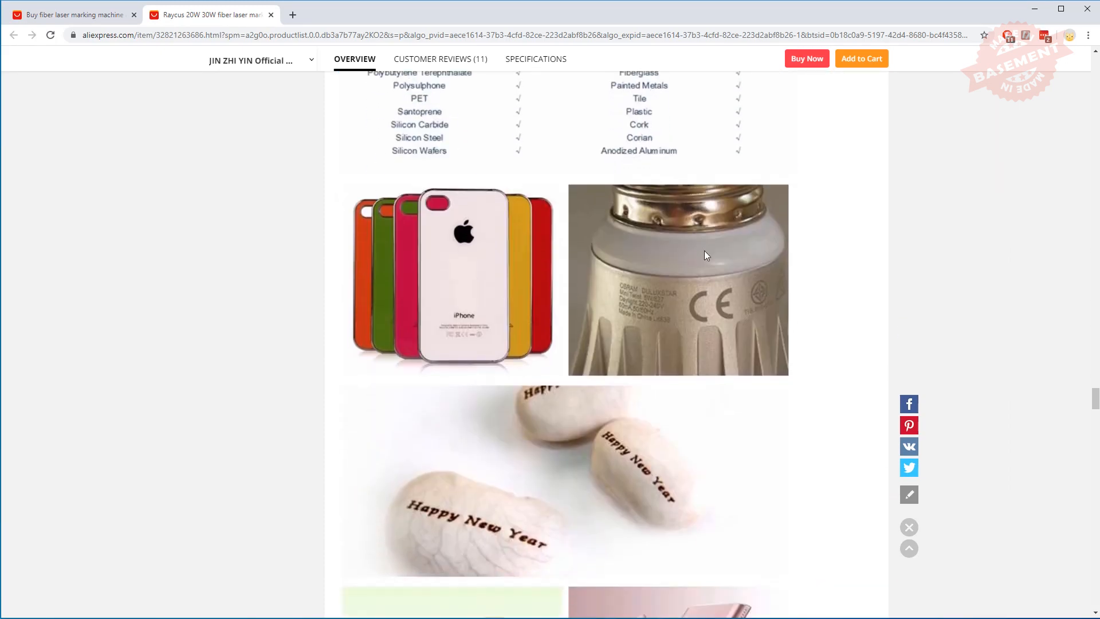
scroll("down", 3)
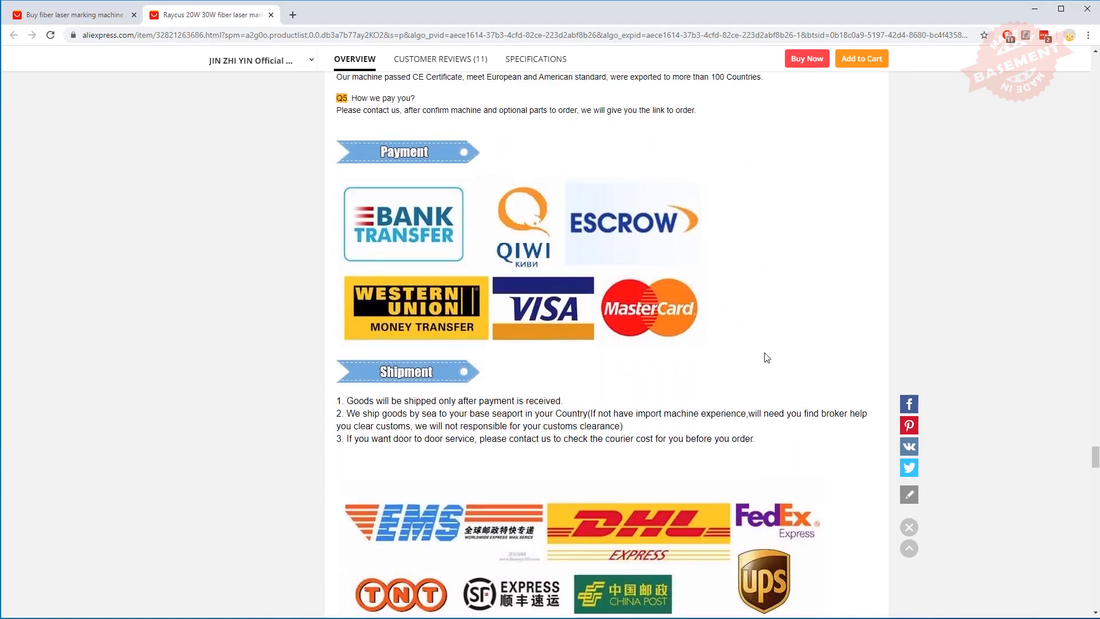
scroll("up", 3)
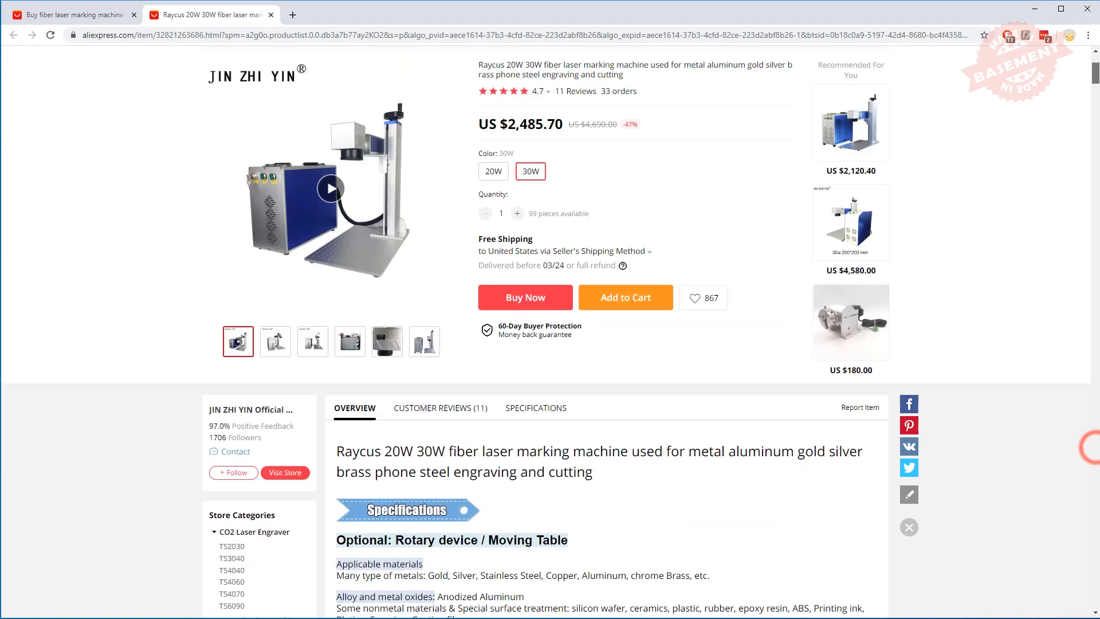
scroll("up", 3)
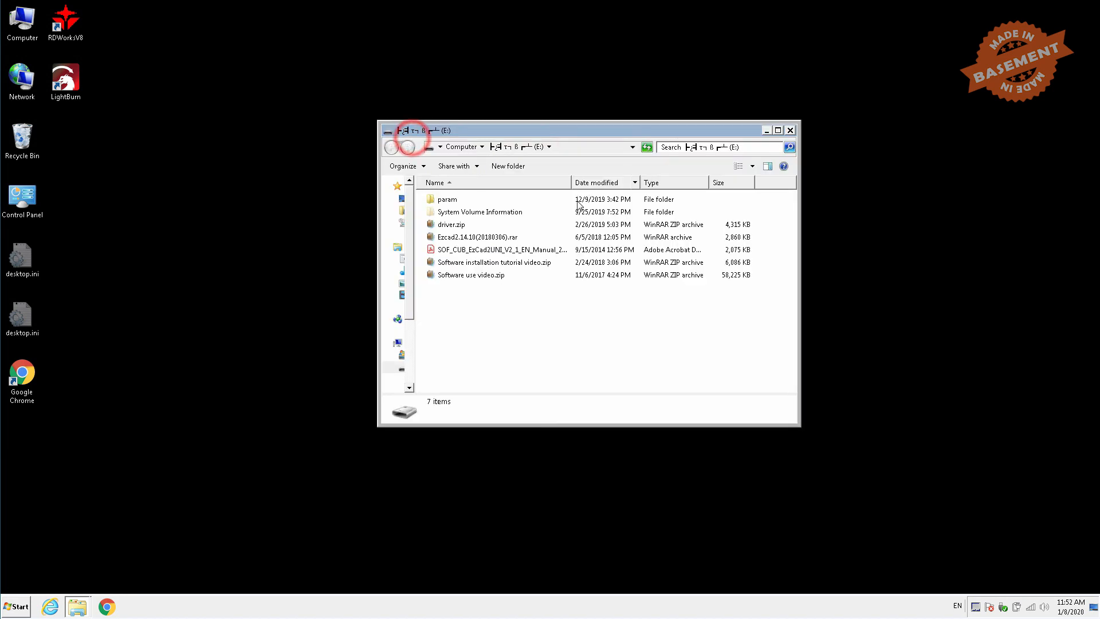
mouse_move(77, 606)
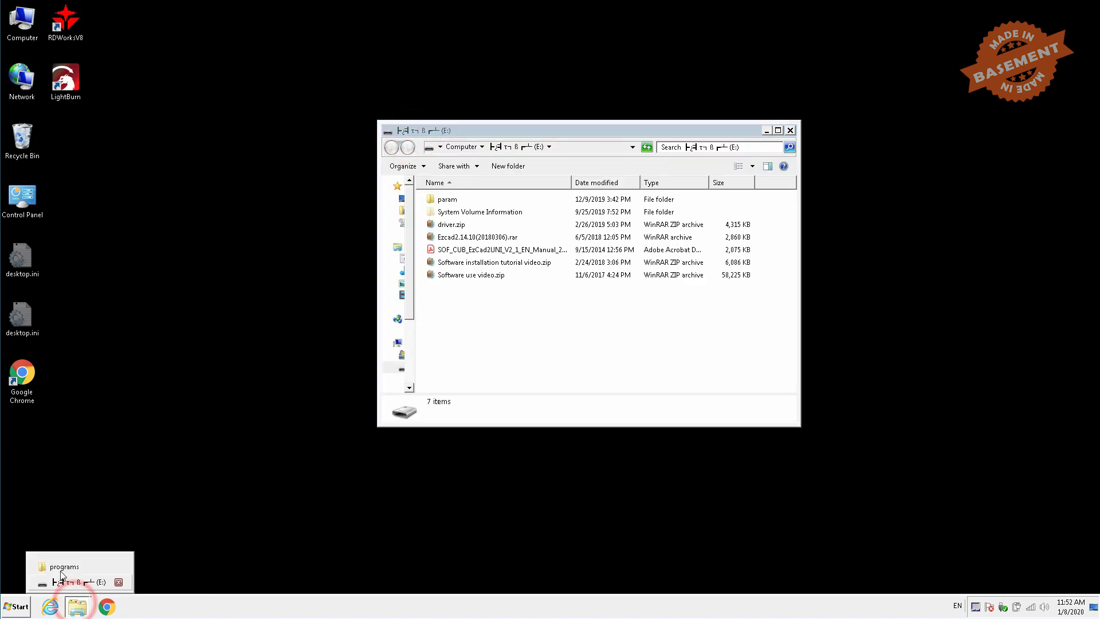
- Create a new 'fiber laser' folder under C:\programs and unpack driver.zip there with WinRAR
left_click(79, 575)
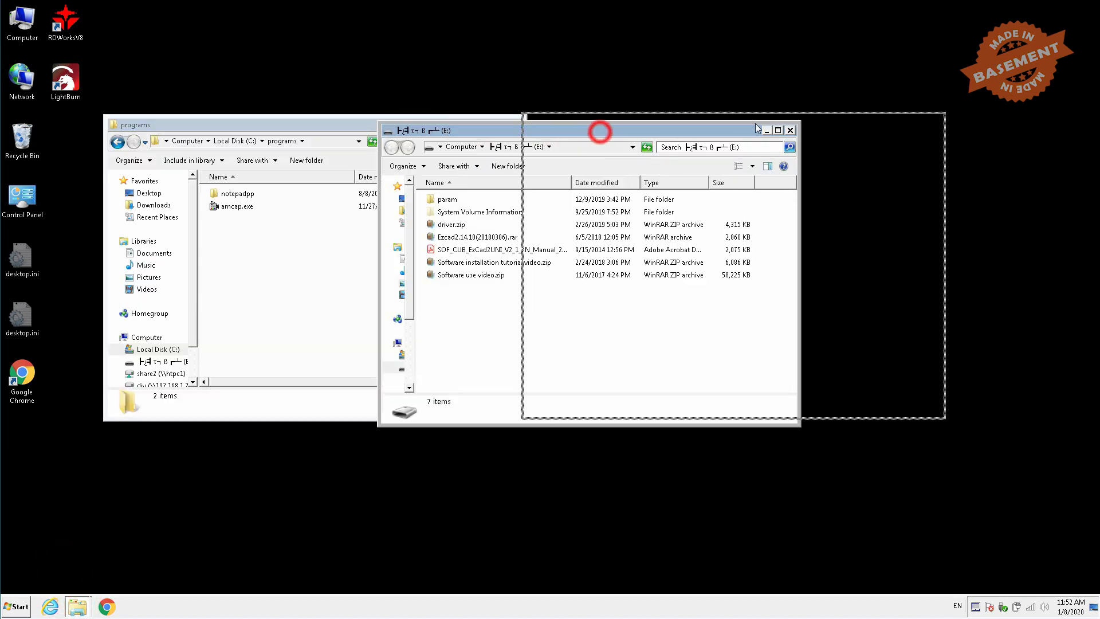
right_click(281, 316)
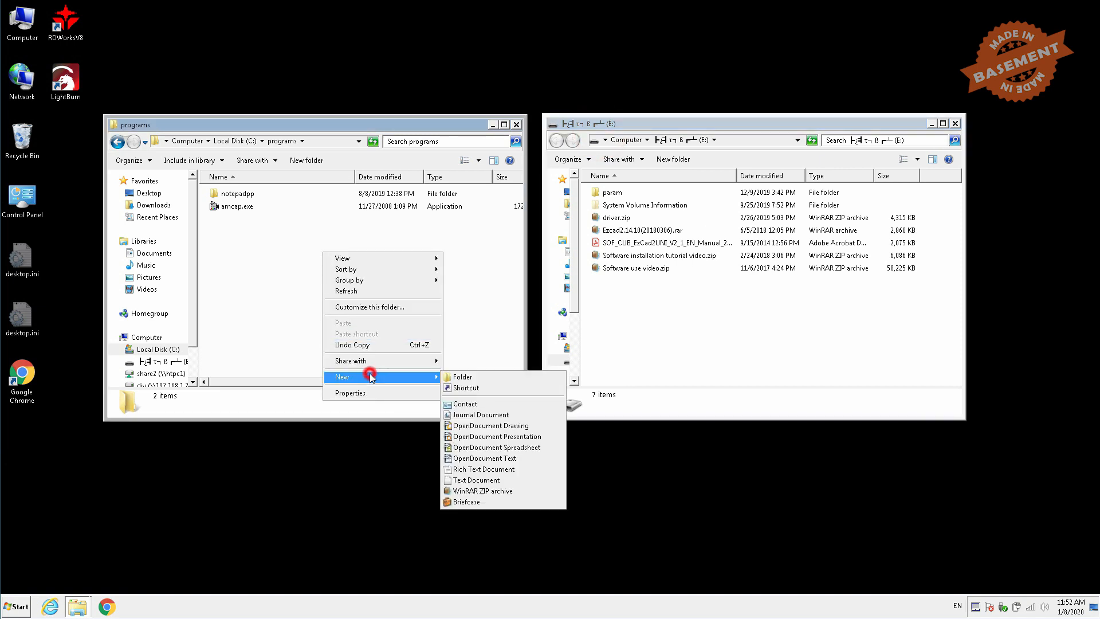
left_click(462, 377)
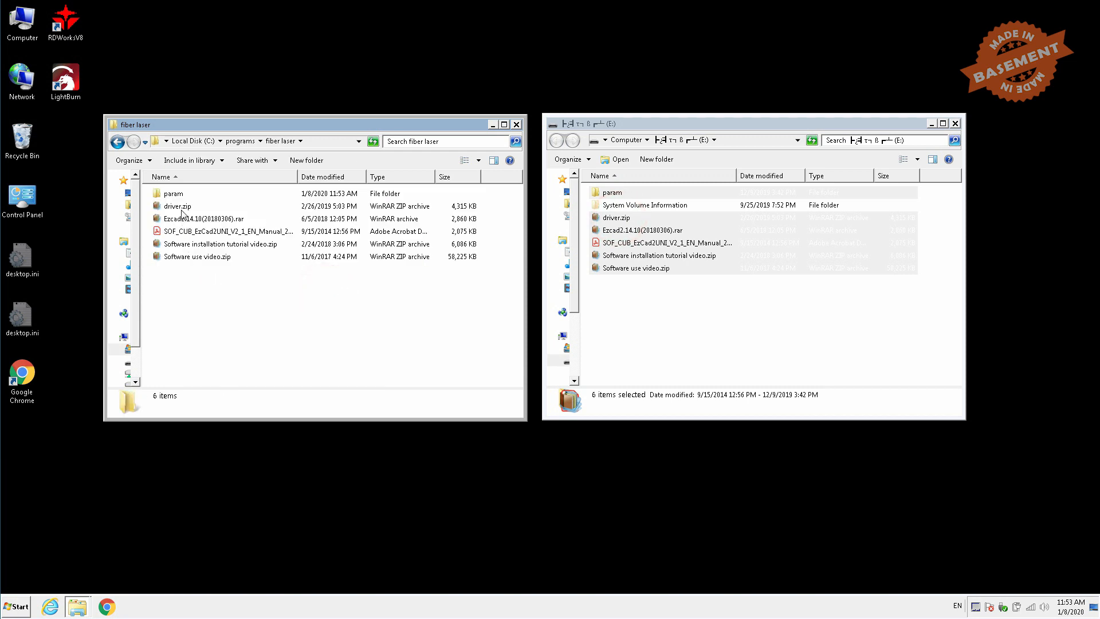
double_click(177, 205)
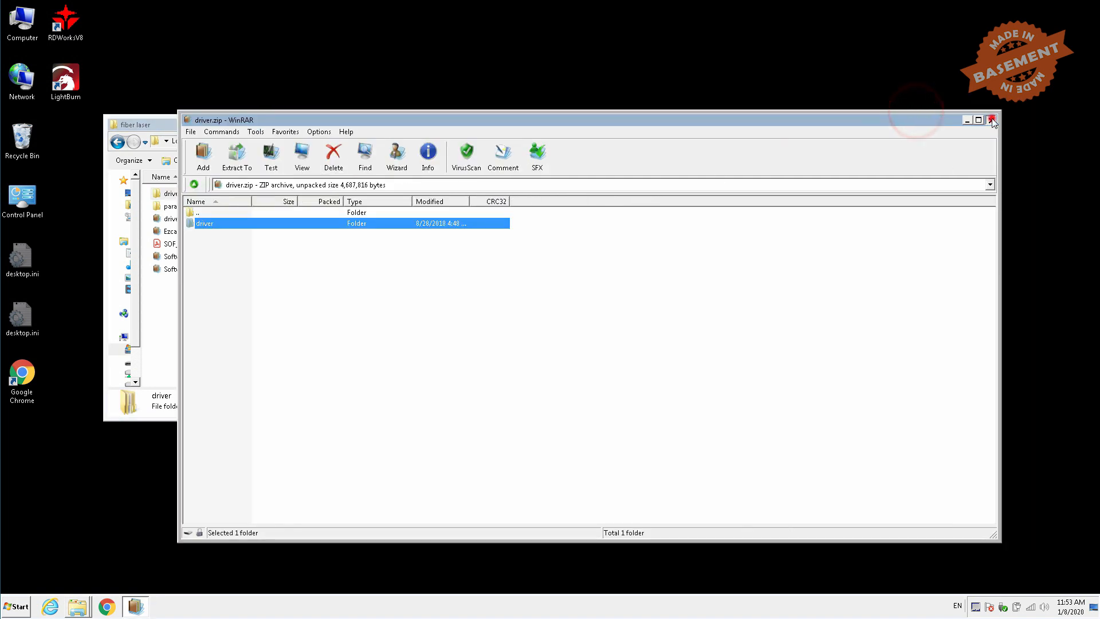
left_click(992, 119)
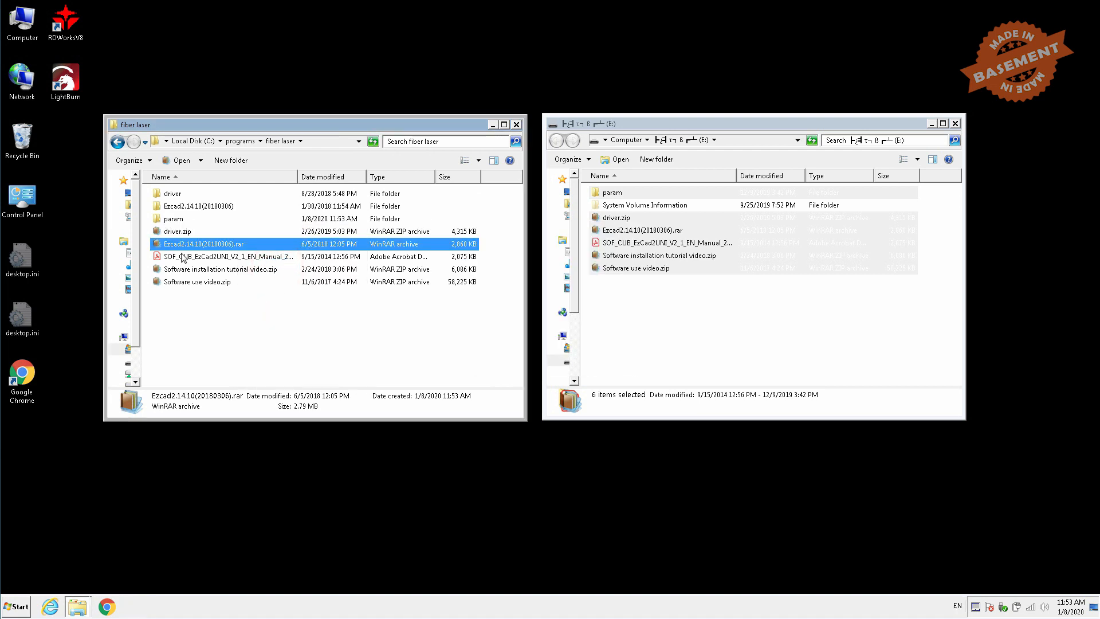
- Delete the selected driver.zip and Ezcad2 .rar archives to the Recycle Bin
key("Delete")
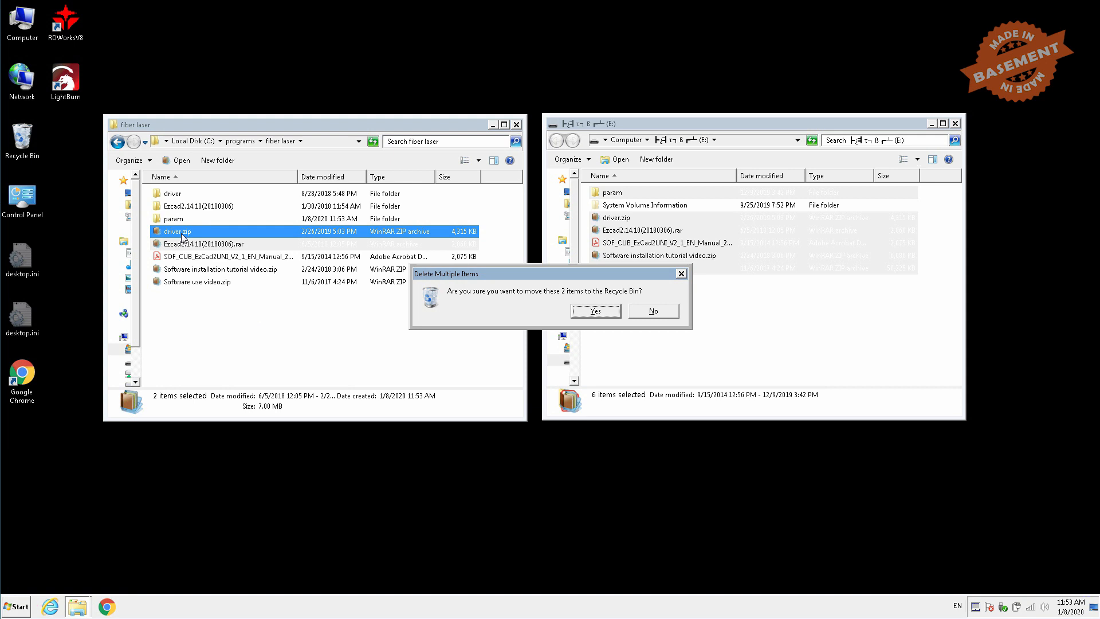
left_click(595, 310)
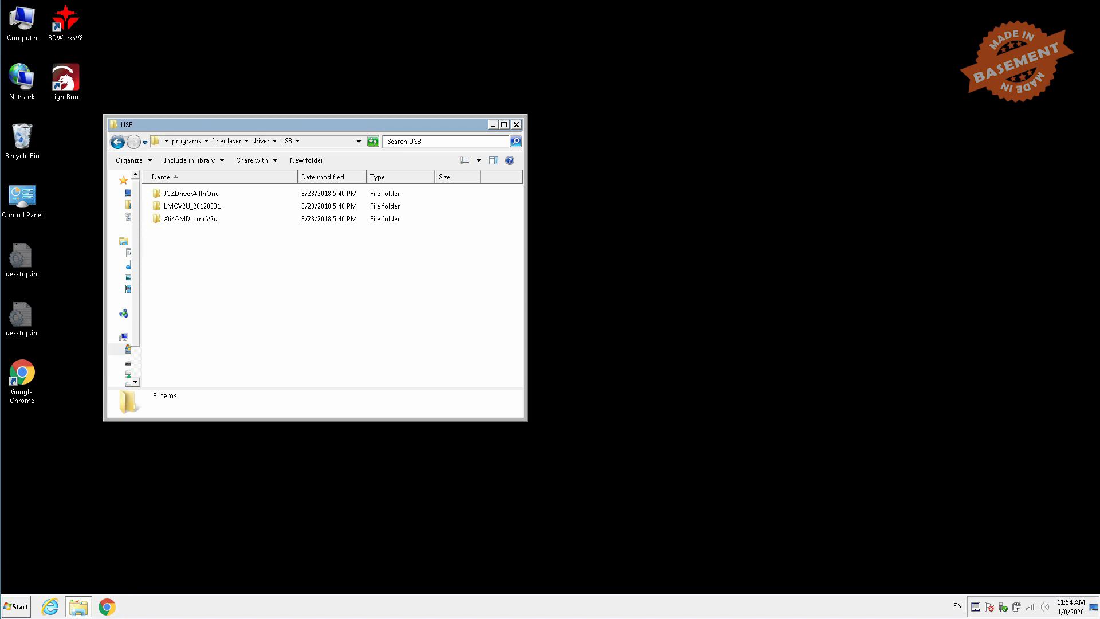
- From Computer > Properties, reach Device Manager and the unrecognised USBLMCV2 device's properties
right_click(22, 19)
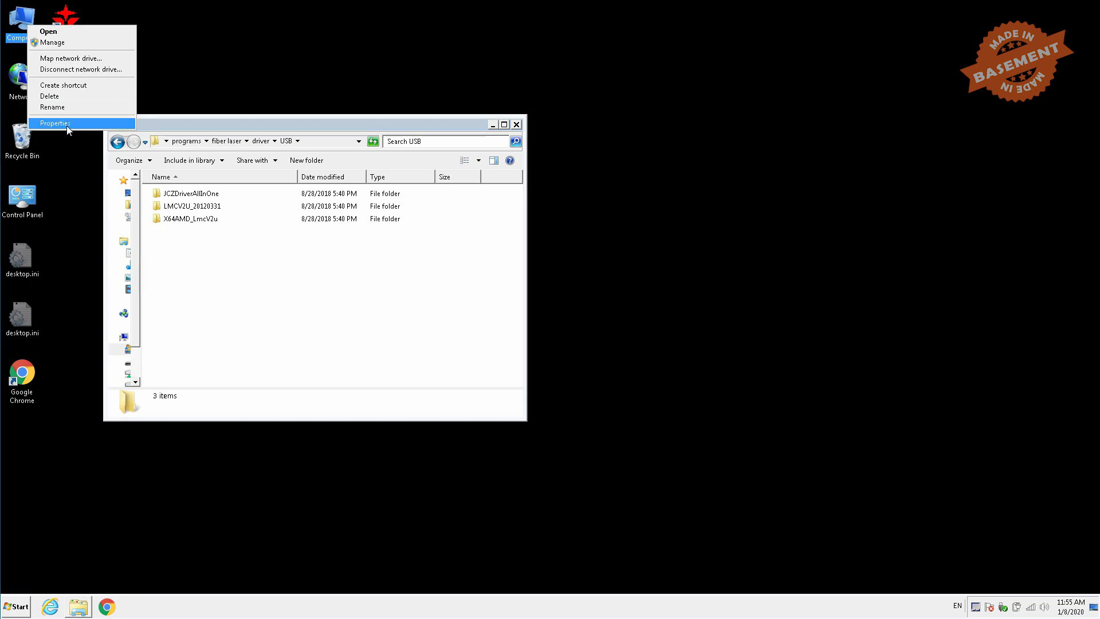
left_click(55, 123)
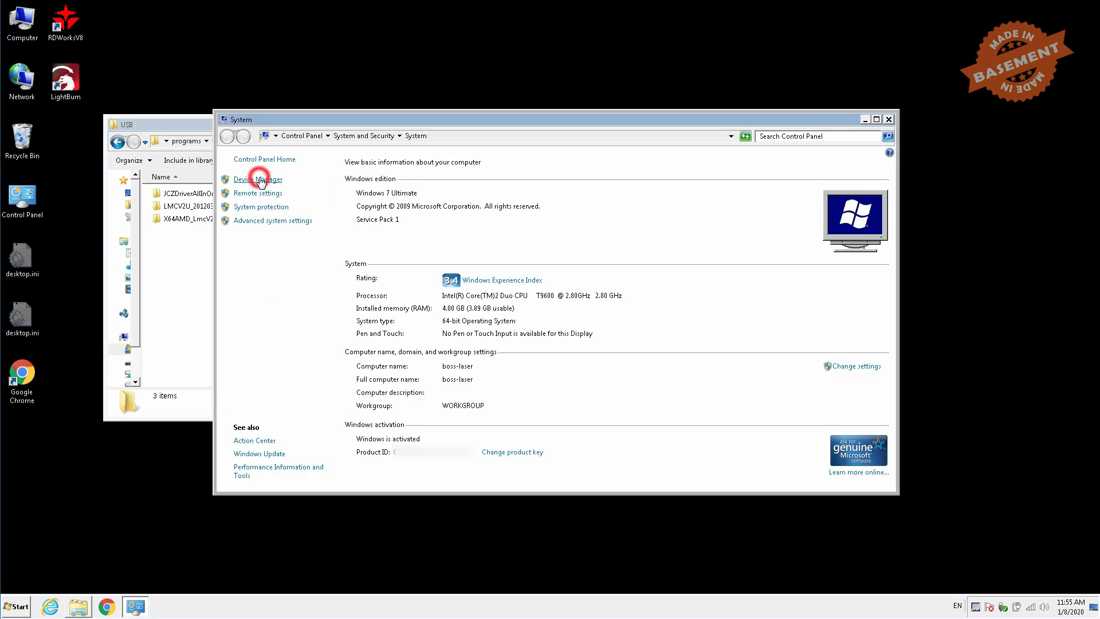
left_click(258, 179)
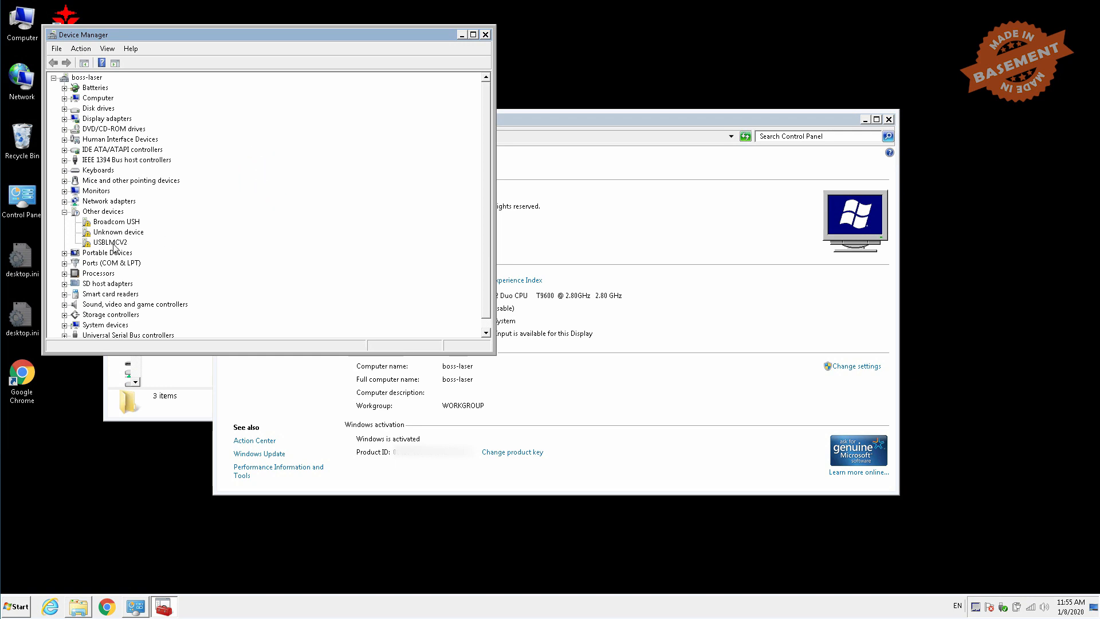
left_click(118, 231)
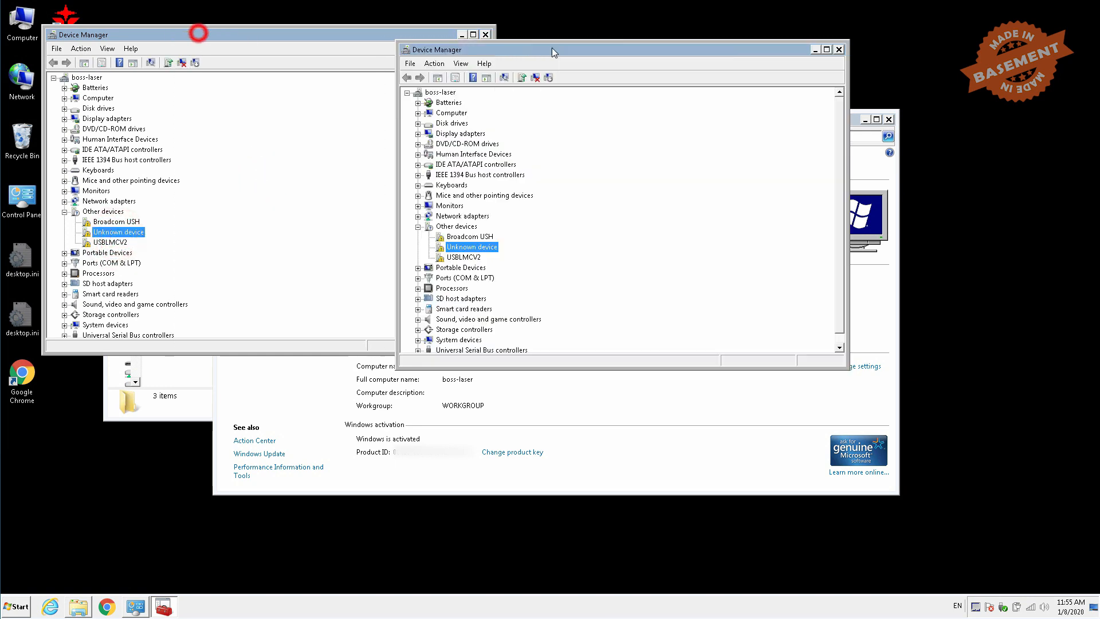
double_click(464, 256)
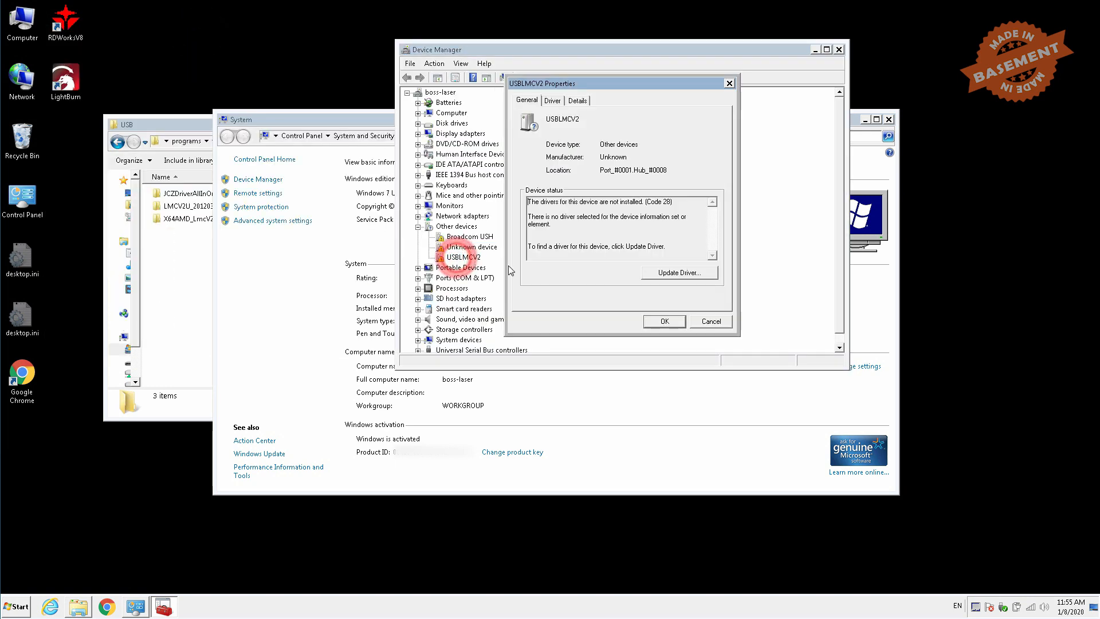
- Update the USBLMCV2 driver manually, pointing the search at the fiber laser driver folder
left_click(677, 273)
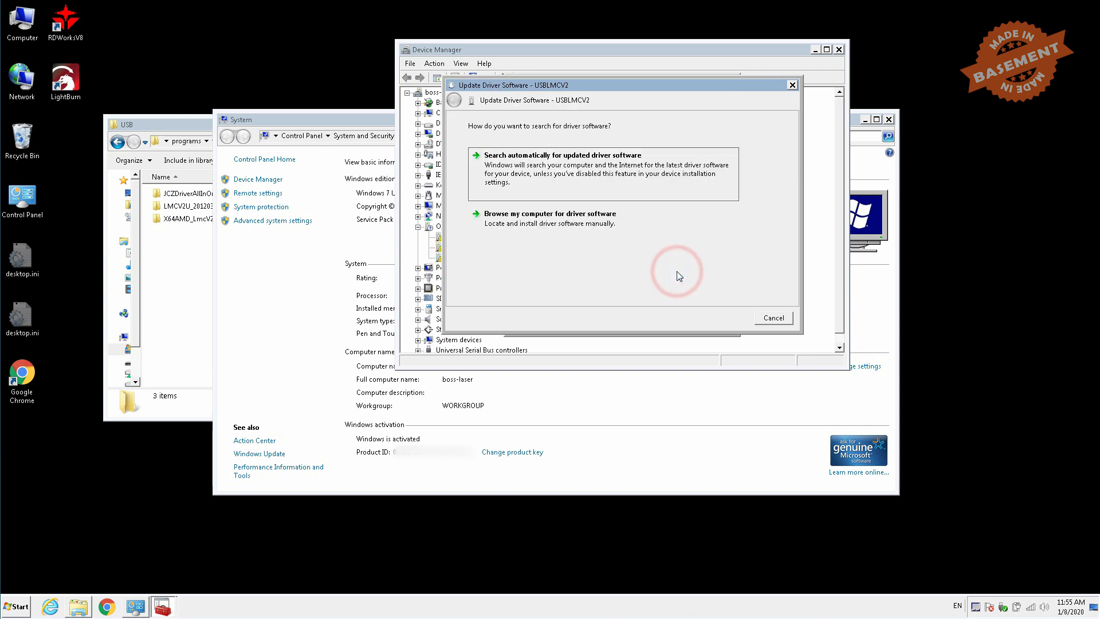
left_click(550, 213)
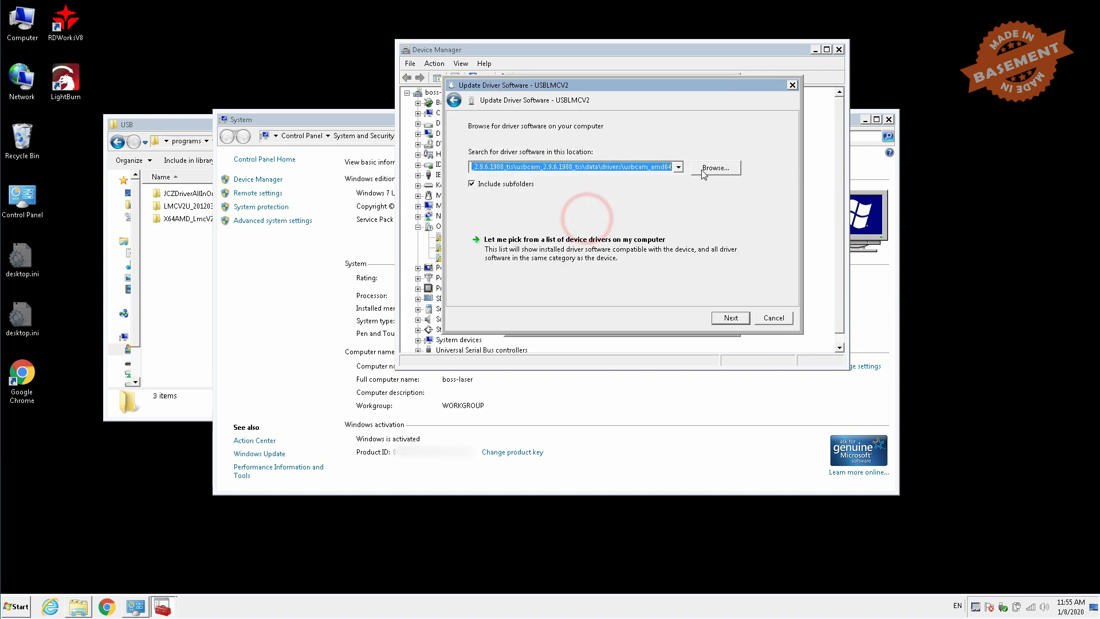
left_click(715, 168)
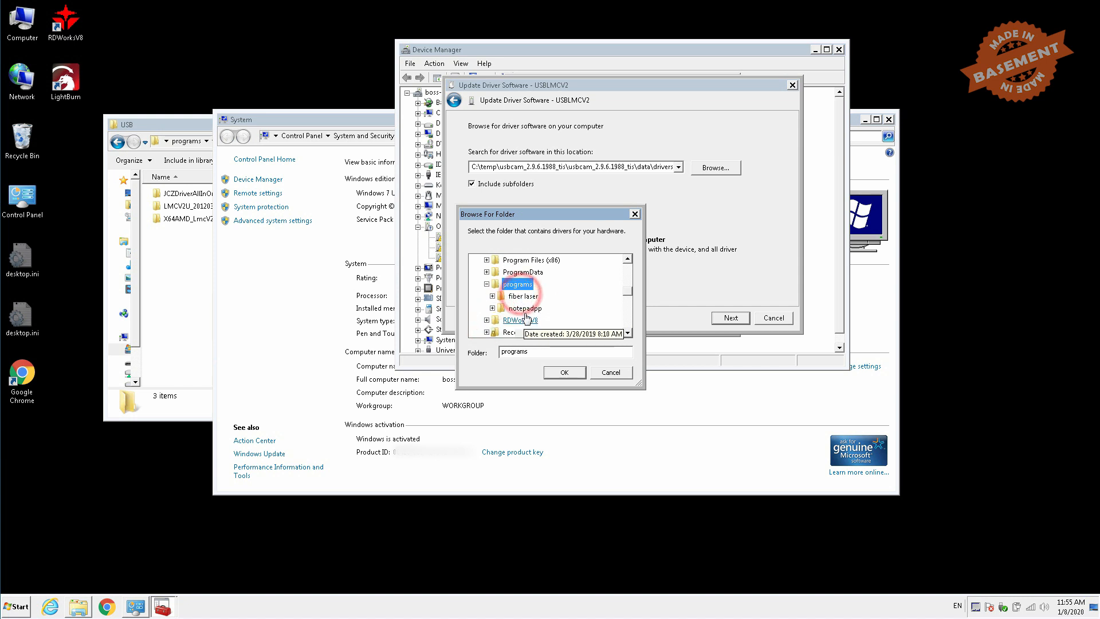
left_click(522, 296)
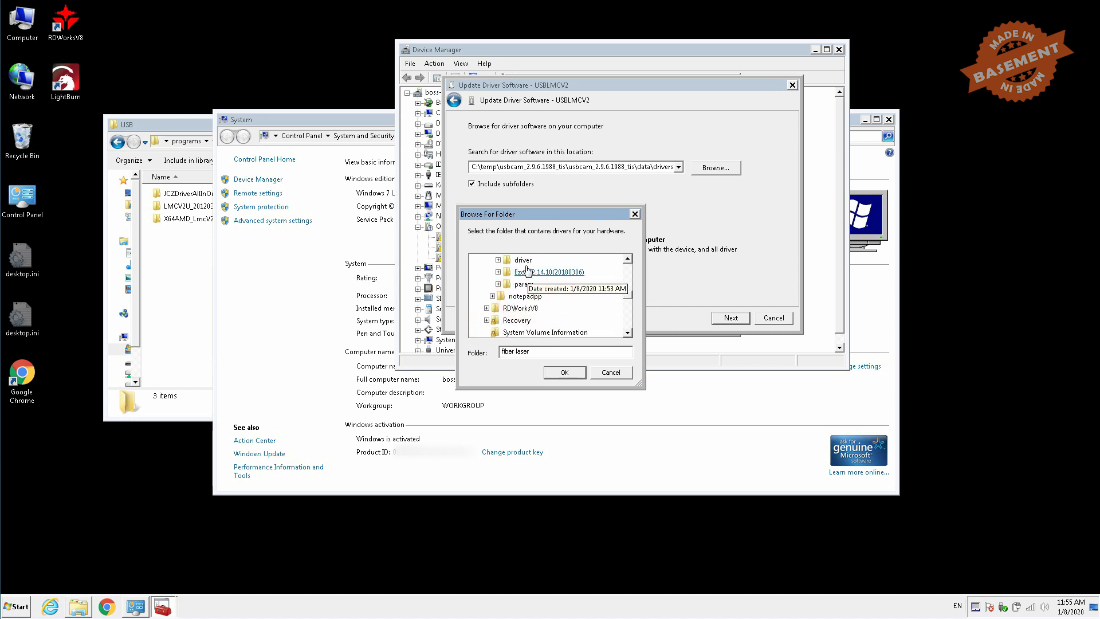
left_click(563, 372)
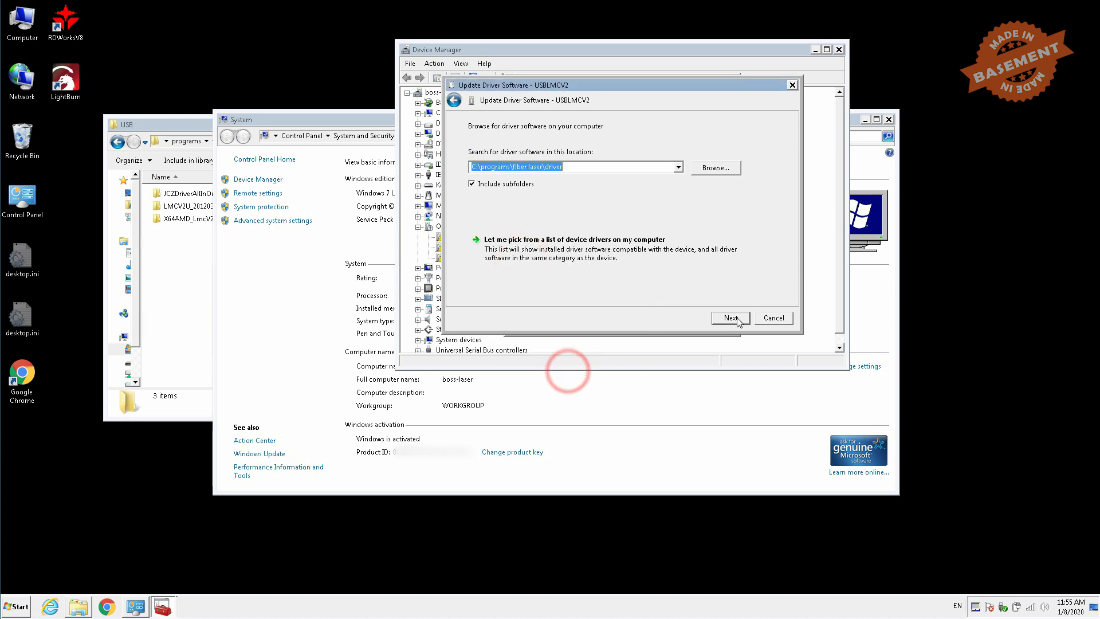
- Install the JCZ driver, always trusting the publisher, verify Laser Mark Control Board V2 [USB], and close Device Manager
left_click(730, 317)
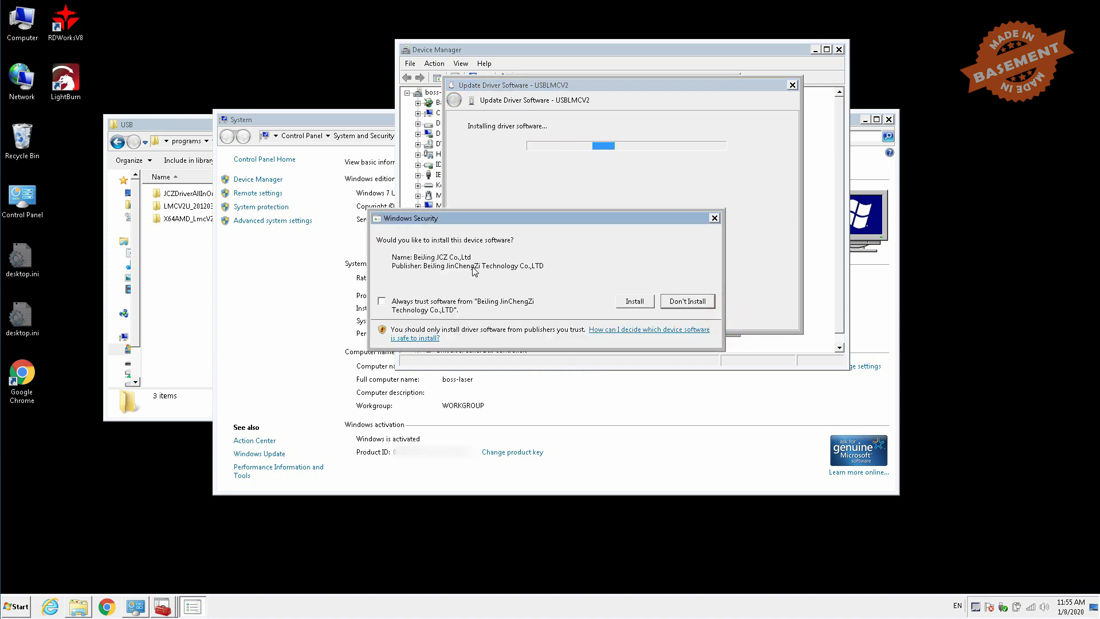
left_click(382, 301)
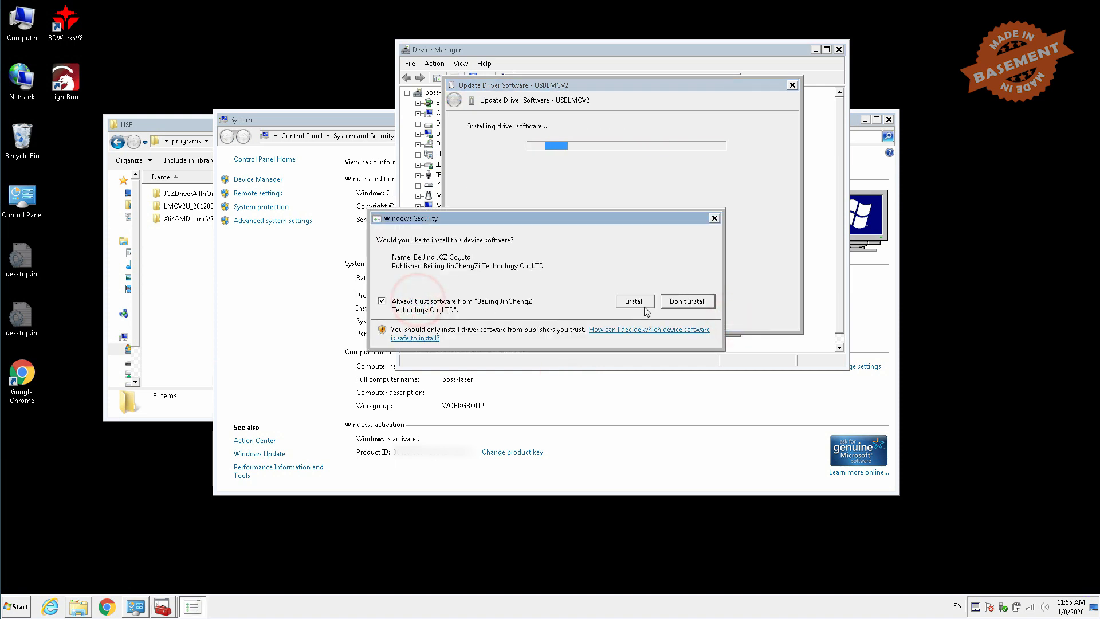
left_click(634, 301)
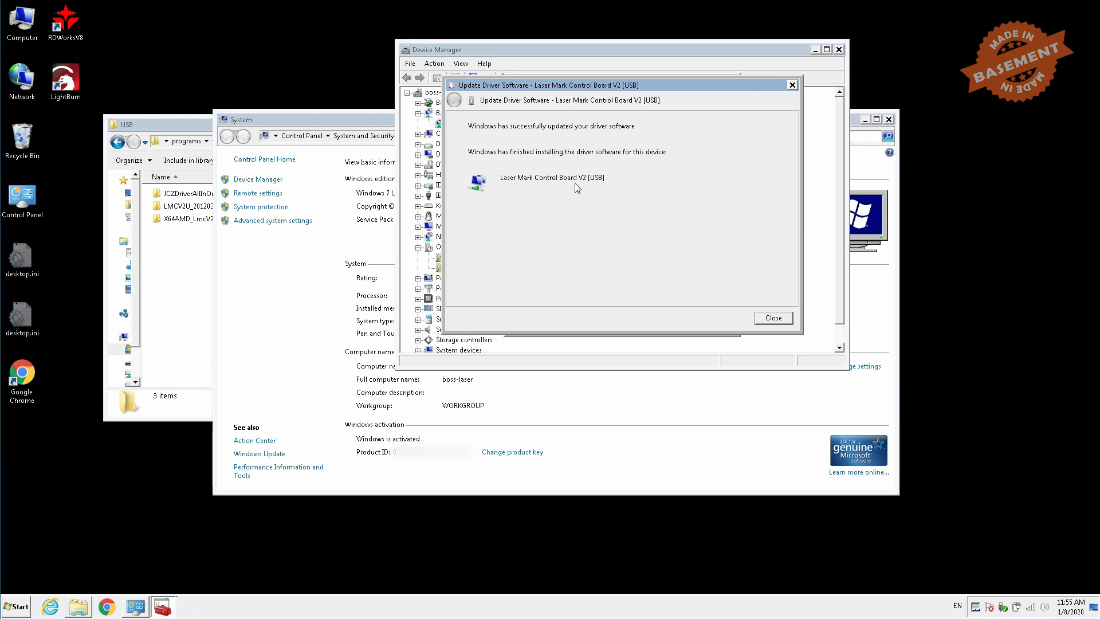
left_click(772, 317)
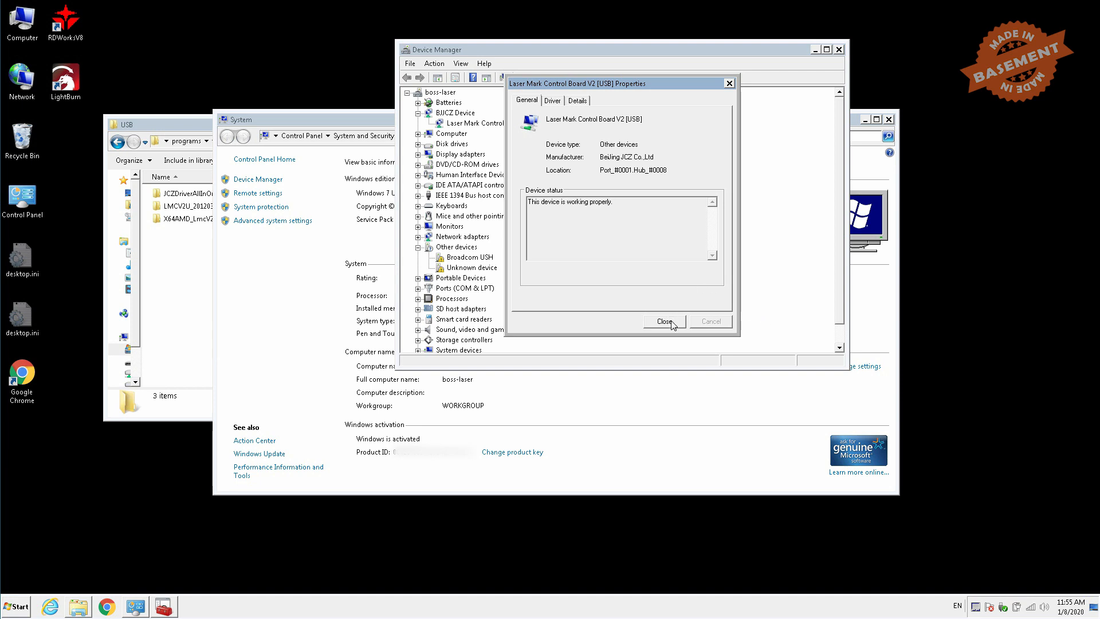
left_click(664, 321)
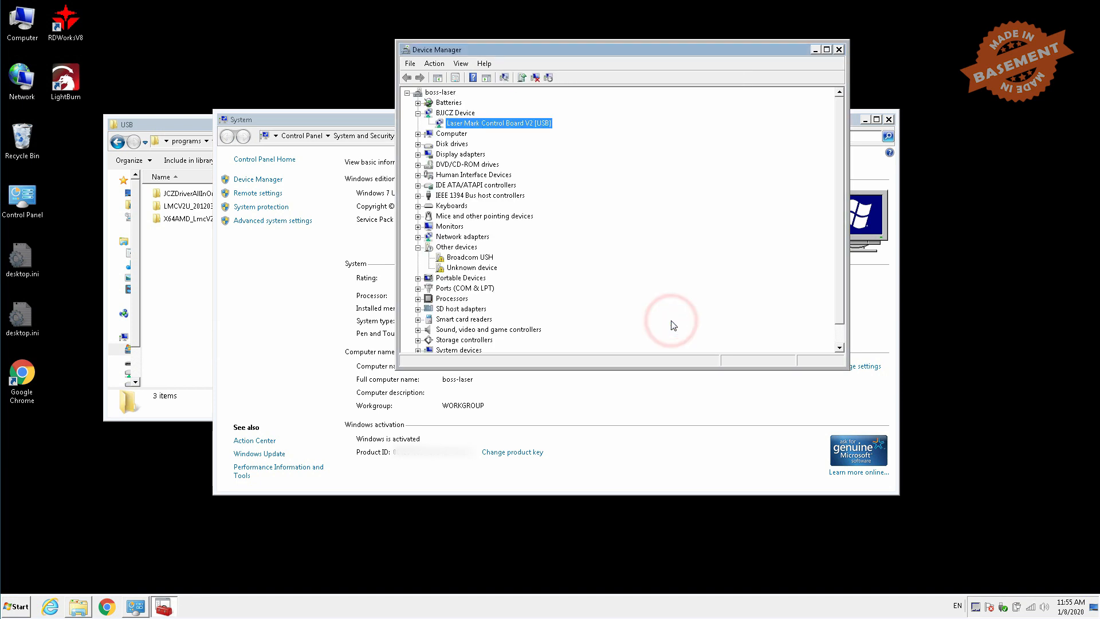
mouse_move(811, 109)
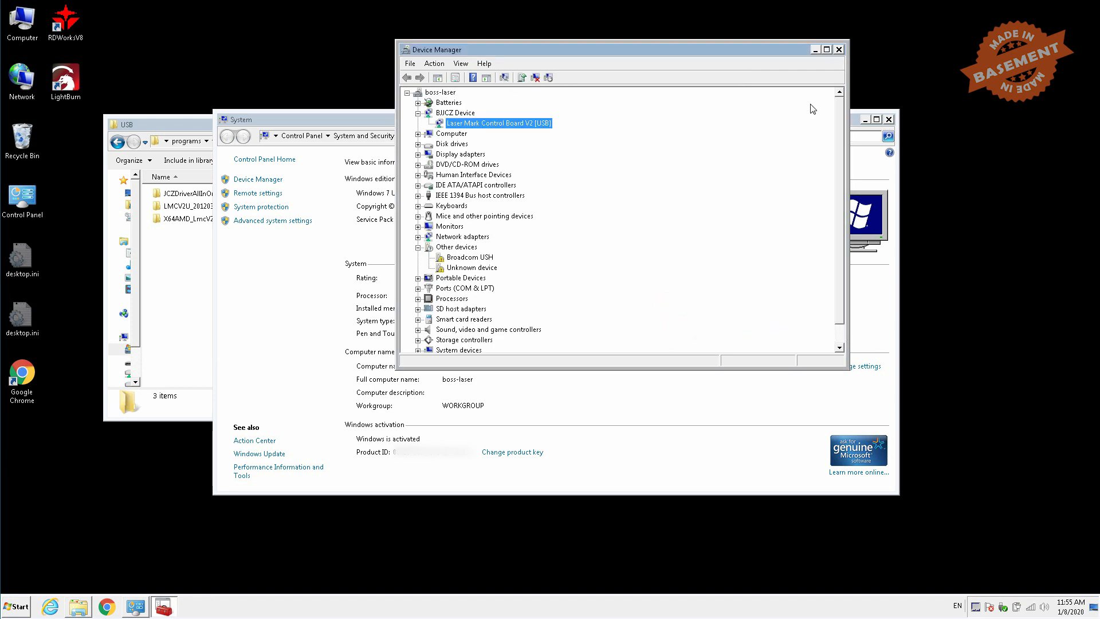
left_click(839, 49)
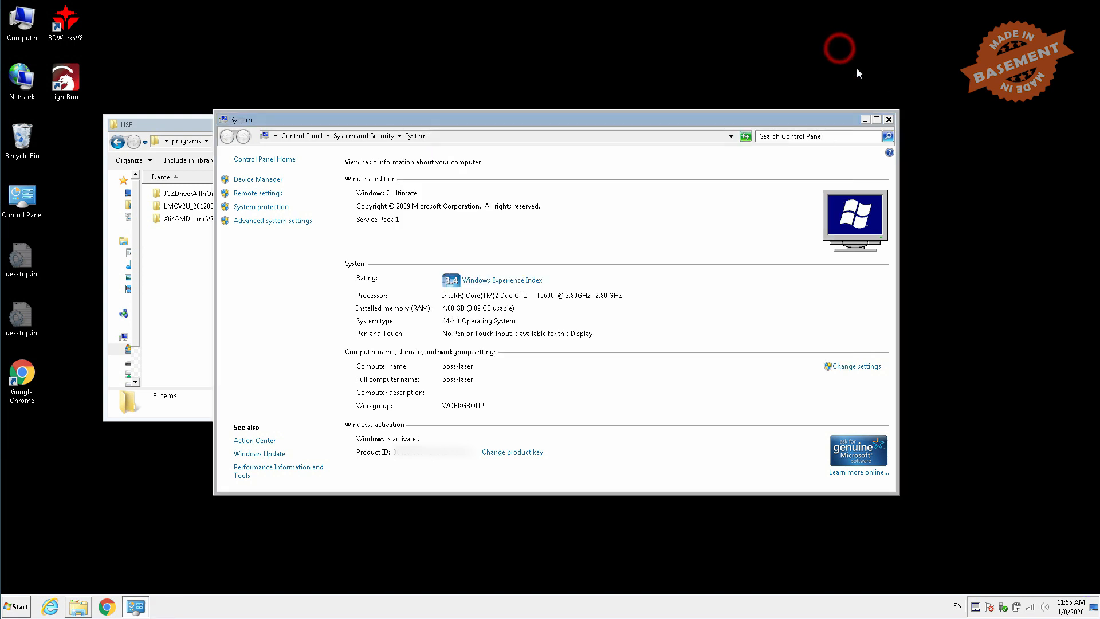
- Create a desktop shortcut to EzCad2.exe from the Ezcad2.14.10 folder and launch EzCad2 from it
left_click(888, 118)
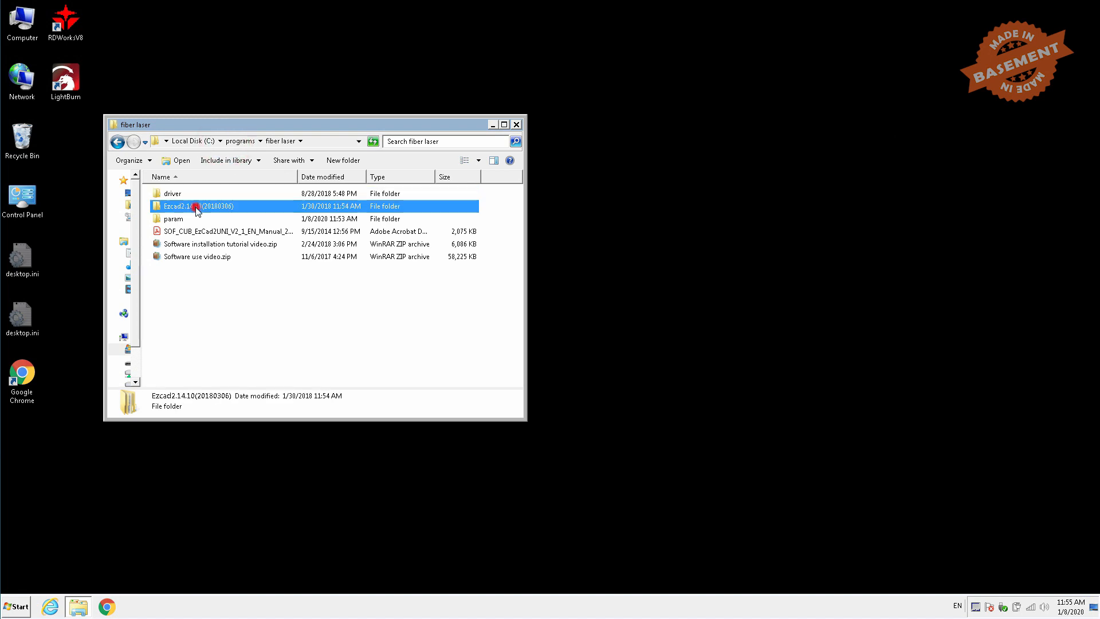
double_click(198, 205)
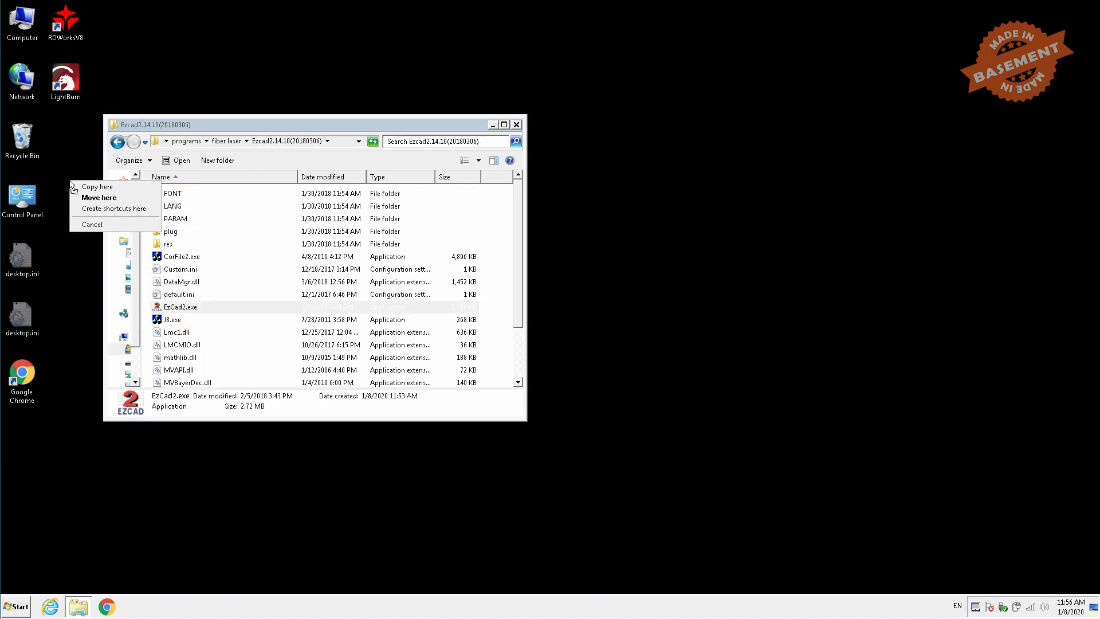
left_click(113, 208)
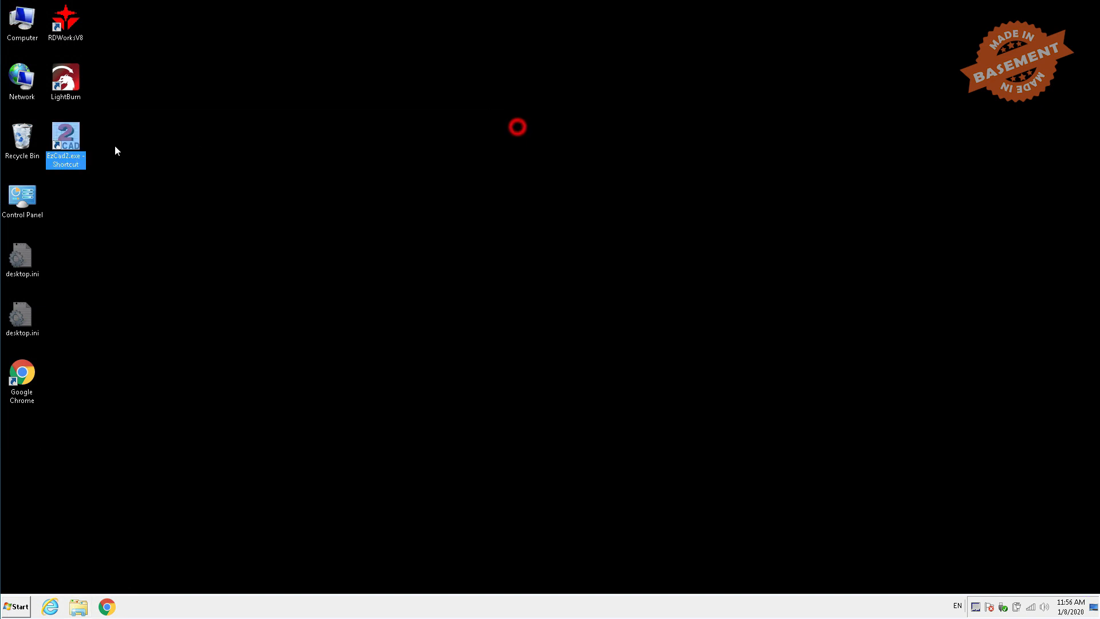
double_click(64, 139)
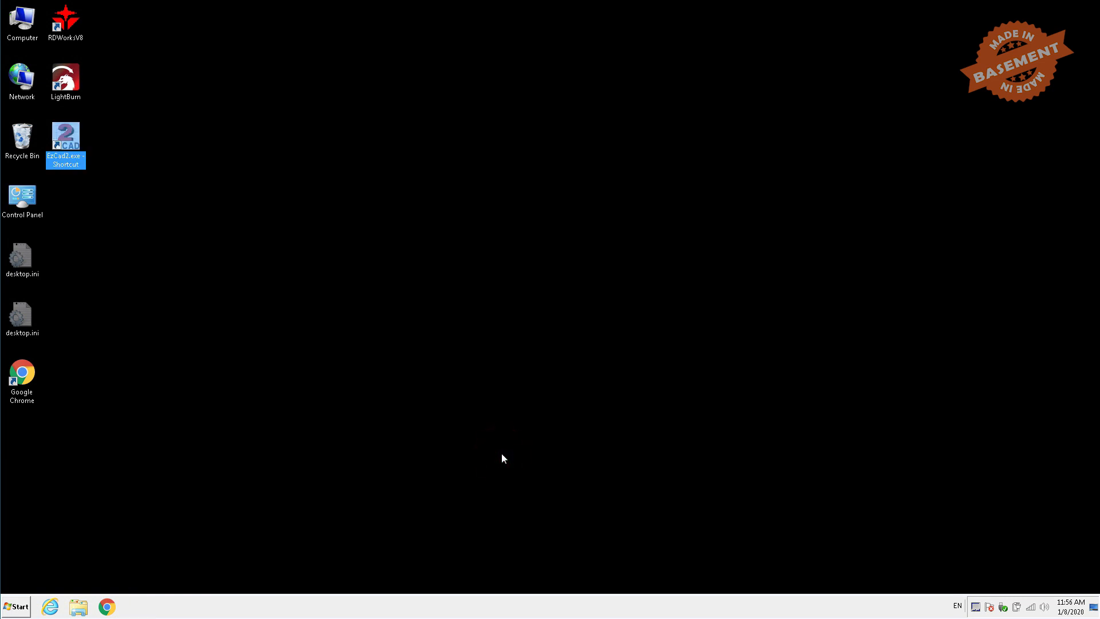
double_click(64, 138)
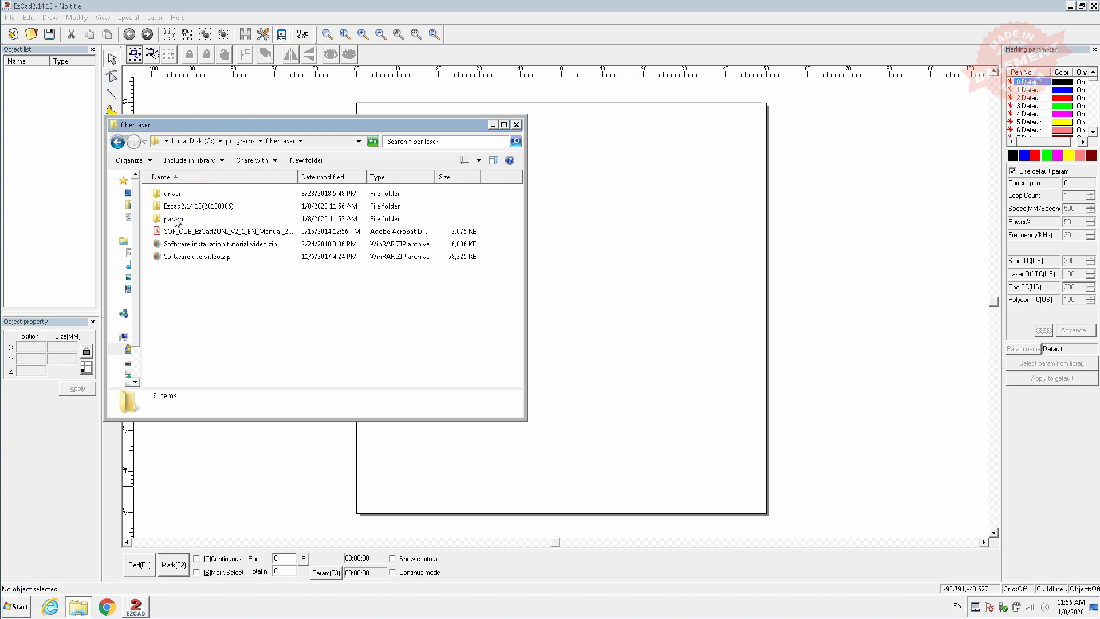
- View param.jpg and hatch.jpg from the param folder in Photo Viewer, then close the viewer
double_click(173, 218)
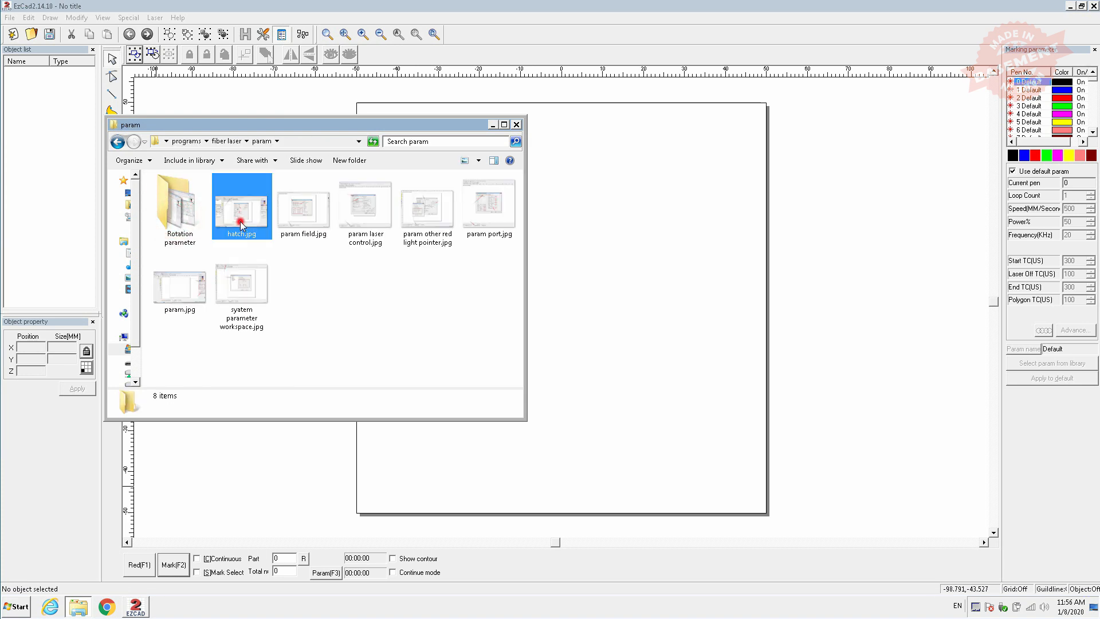
left_click(303, 205)
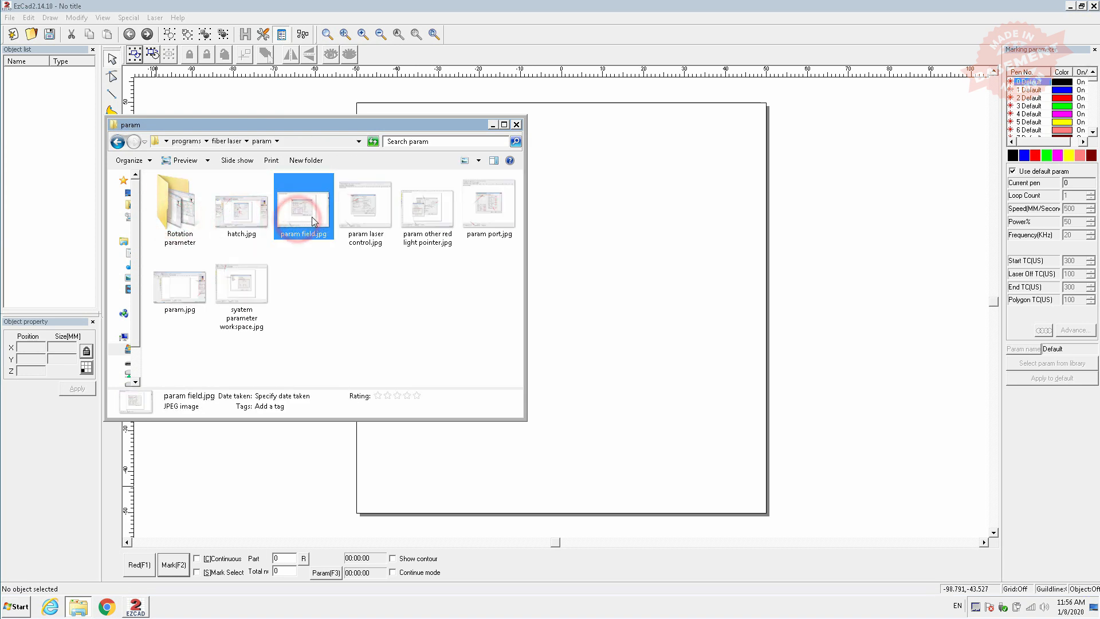
mouse_move(188, 295)
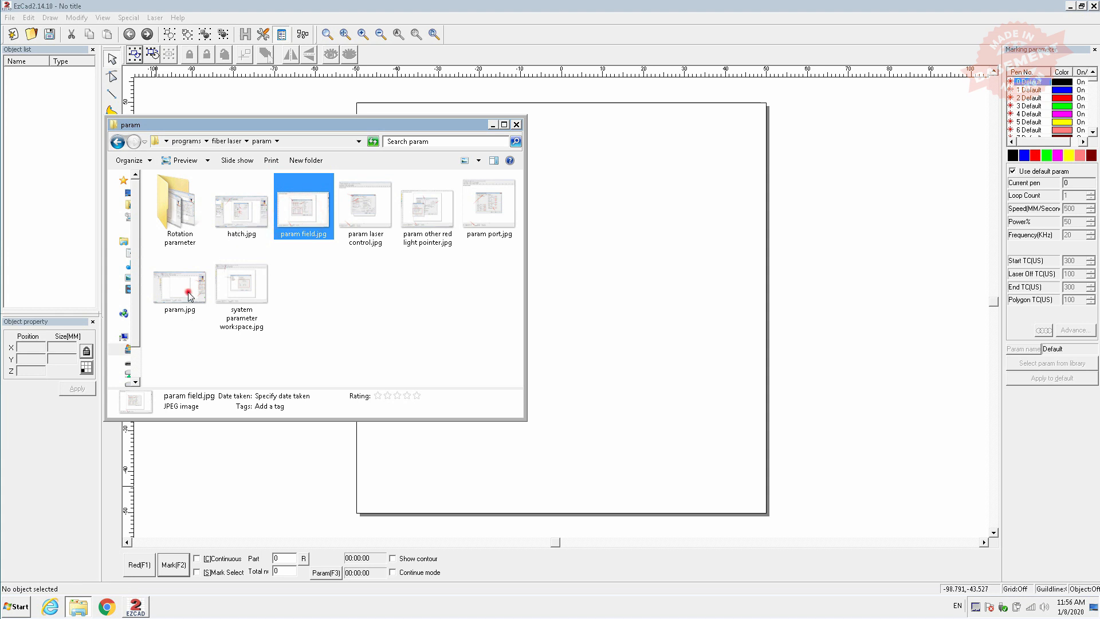
double_click(178, 284)
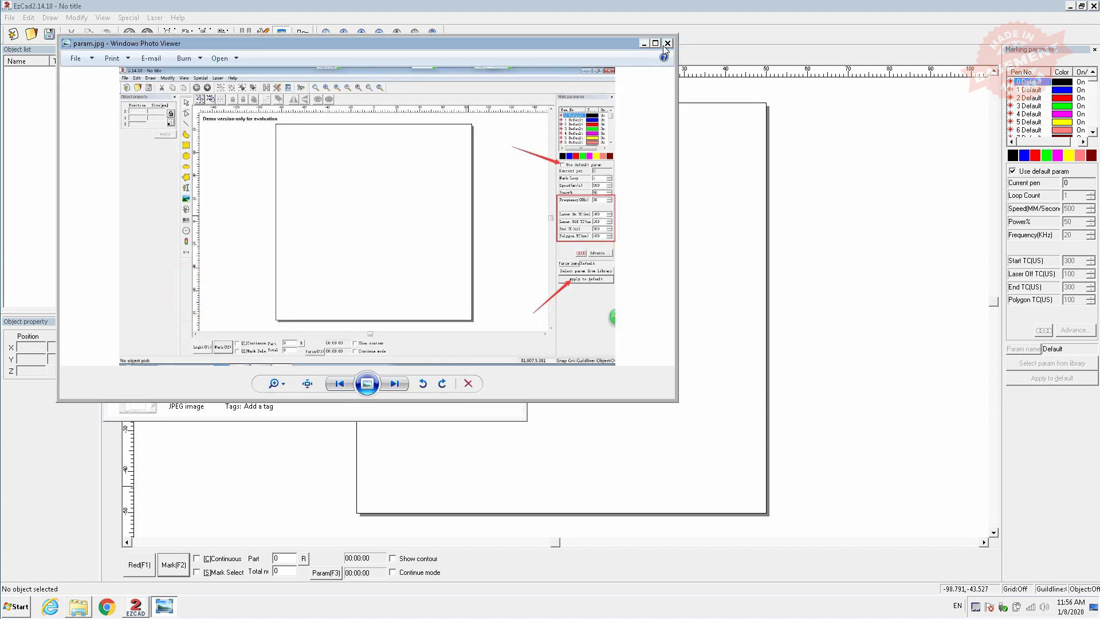
left_click(395, 382)
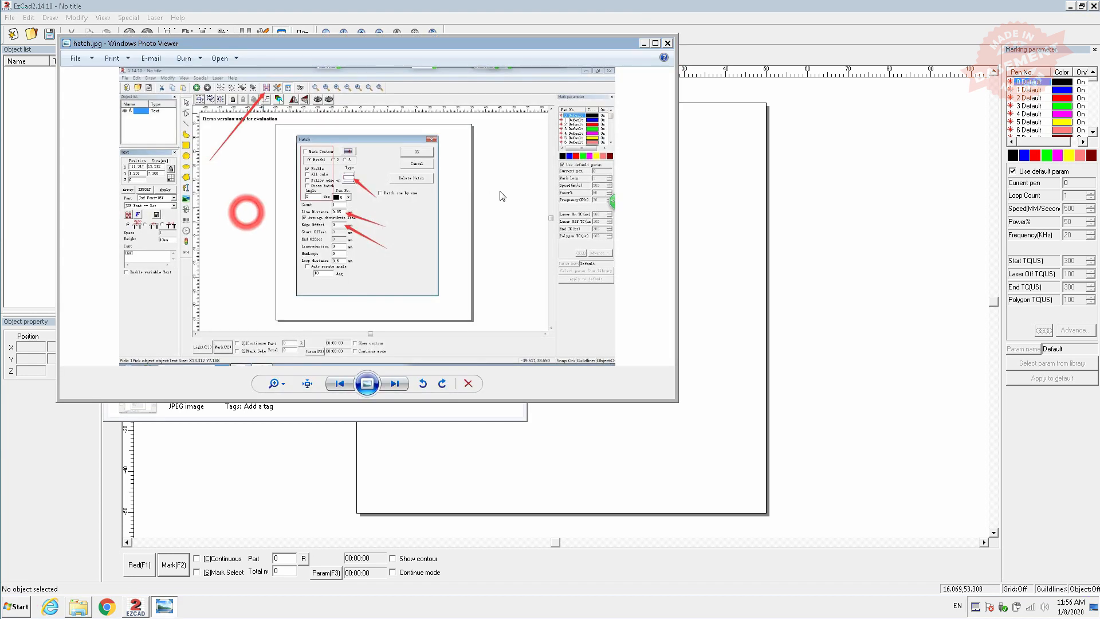
left_click(665, 42)
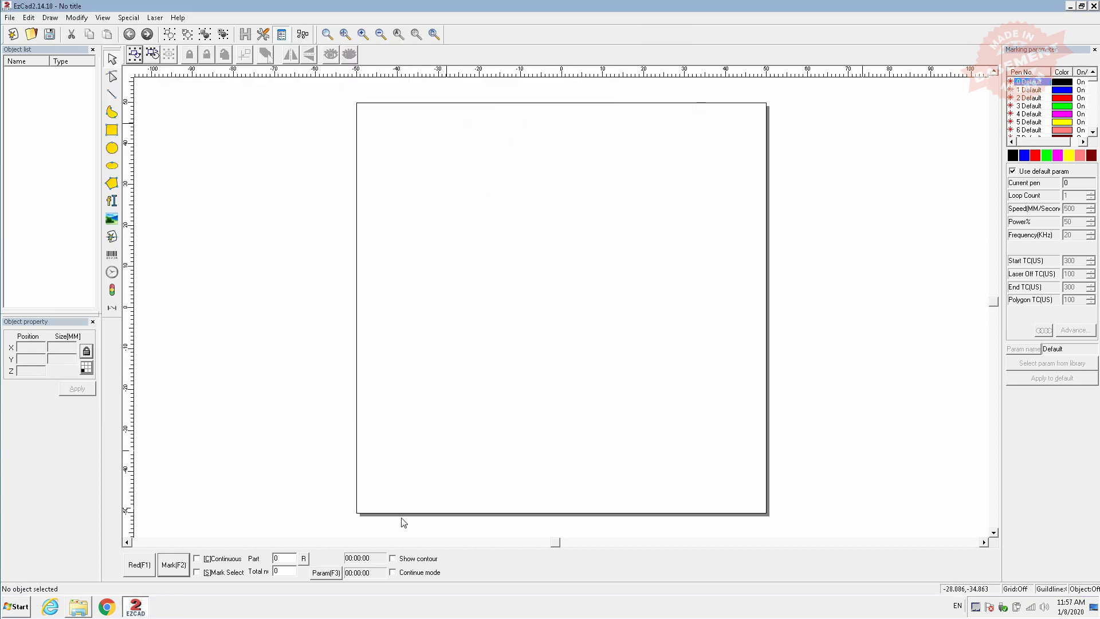
- In Param(F3) set field size 200 with the reference galvo and port settings, then confirm the workspace settings
left_click(324, 572)
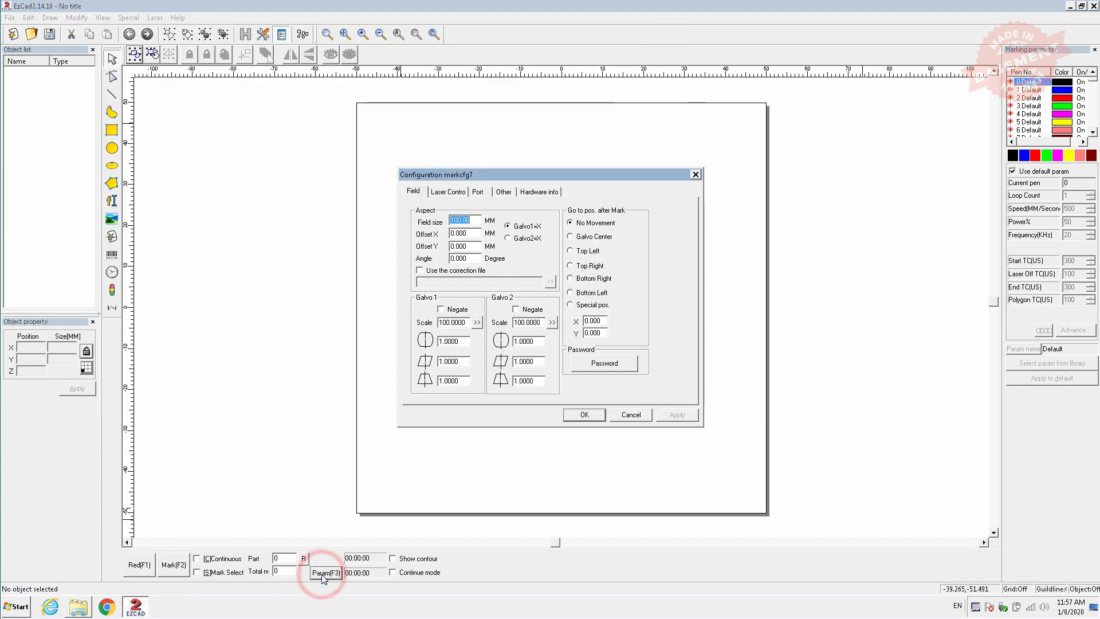
type("200")
left_click(528, 380)
type("0.")
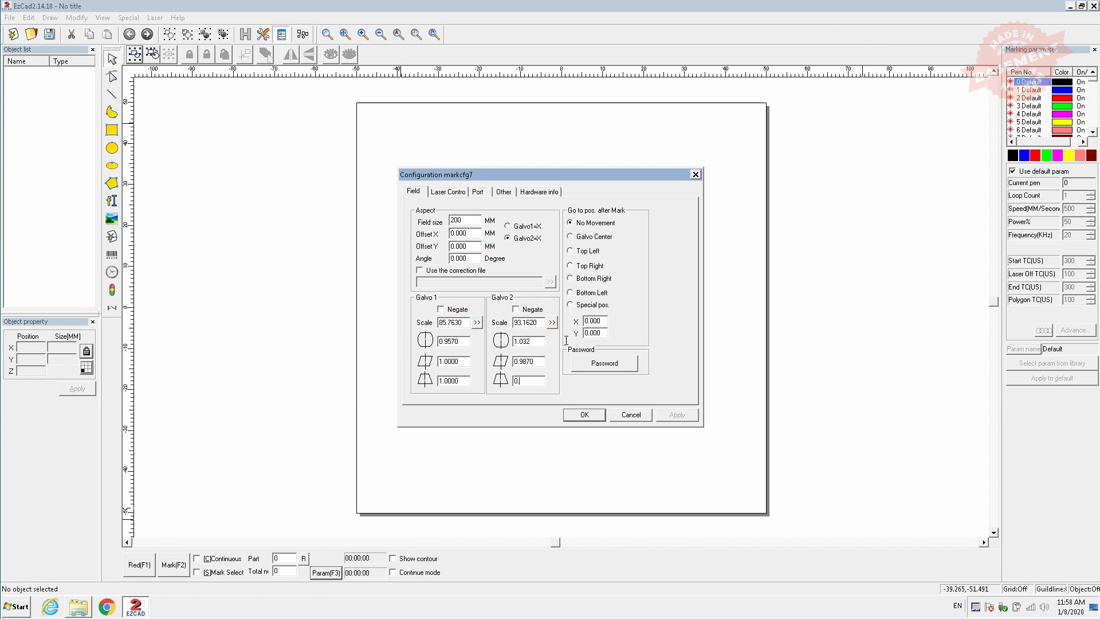
left_click(448, 191)
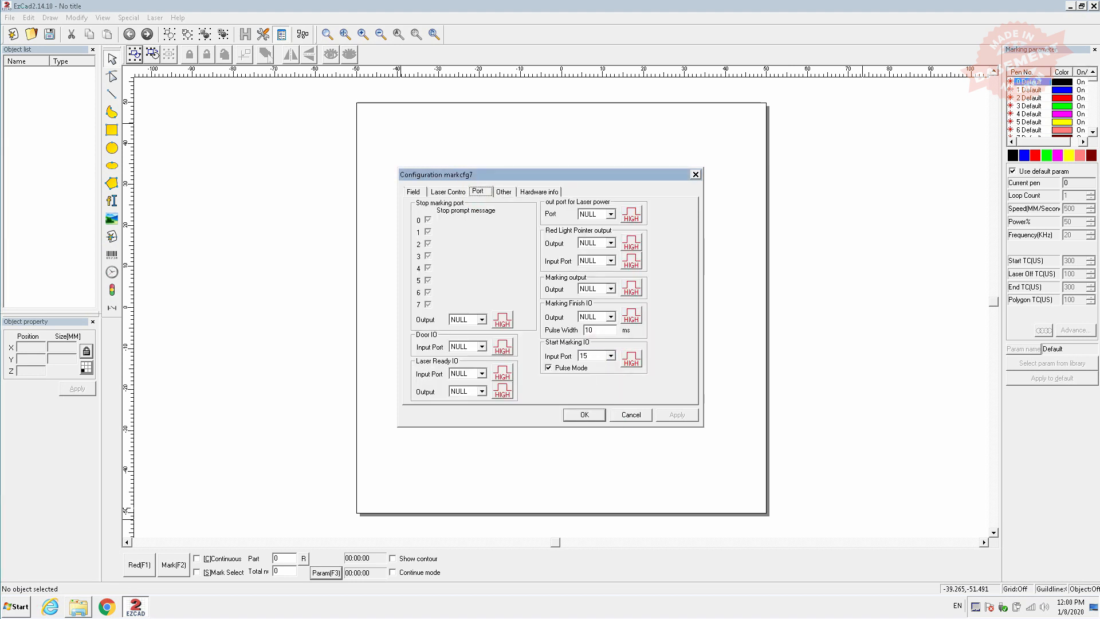
left_click(583, 414)
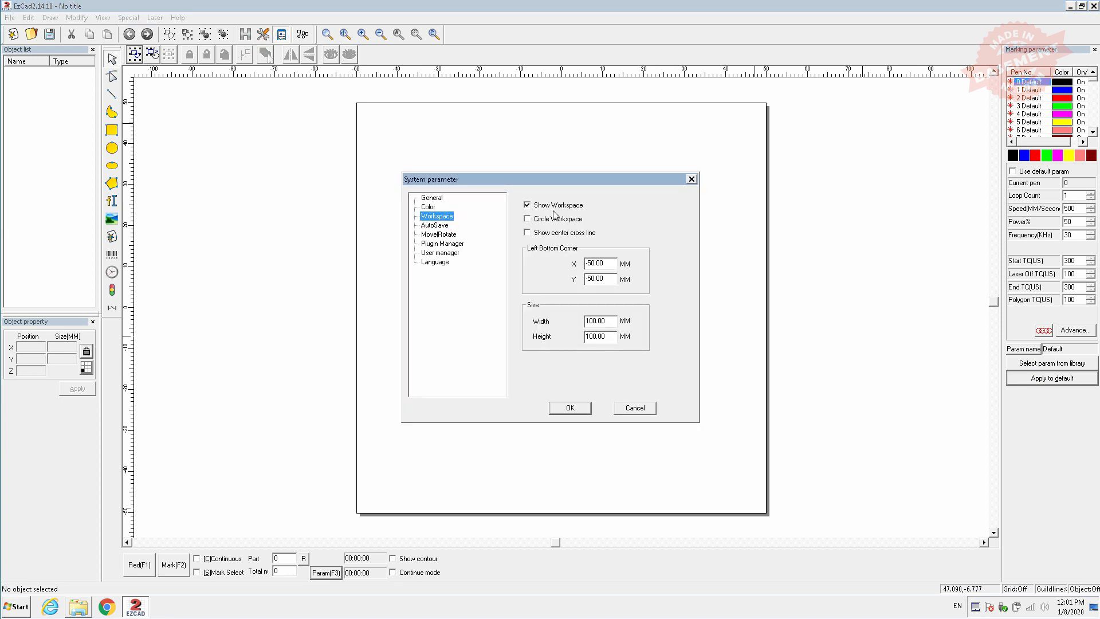
left_click(570, 408)
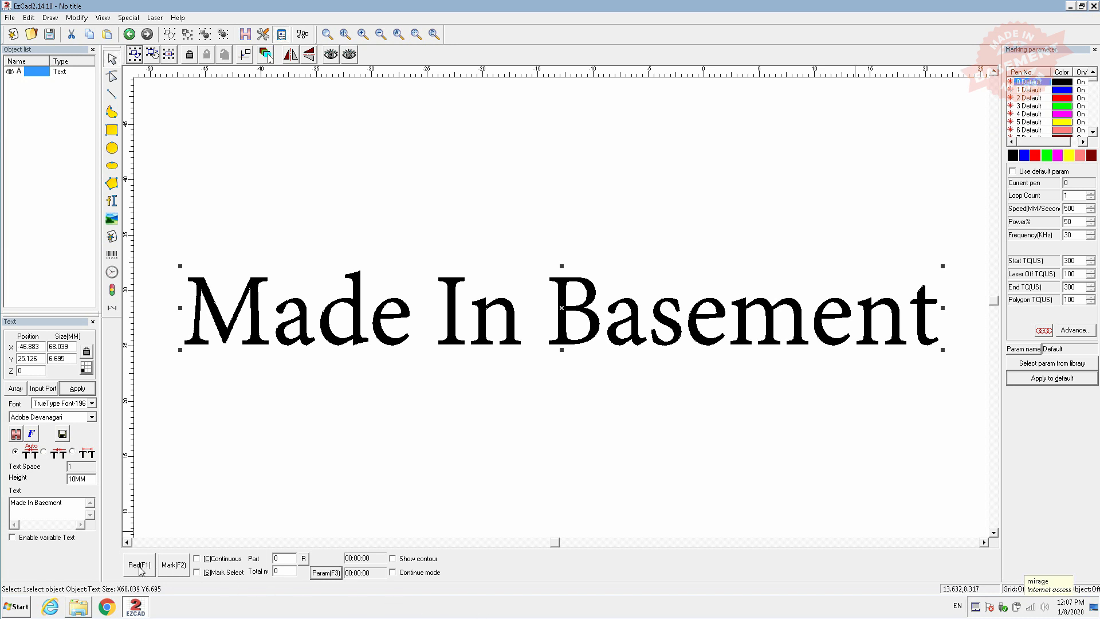
- Run and stop a Red(F1) preview of 'Made In Basement', then enable Show contour
left_click(139, 565)
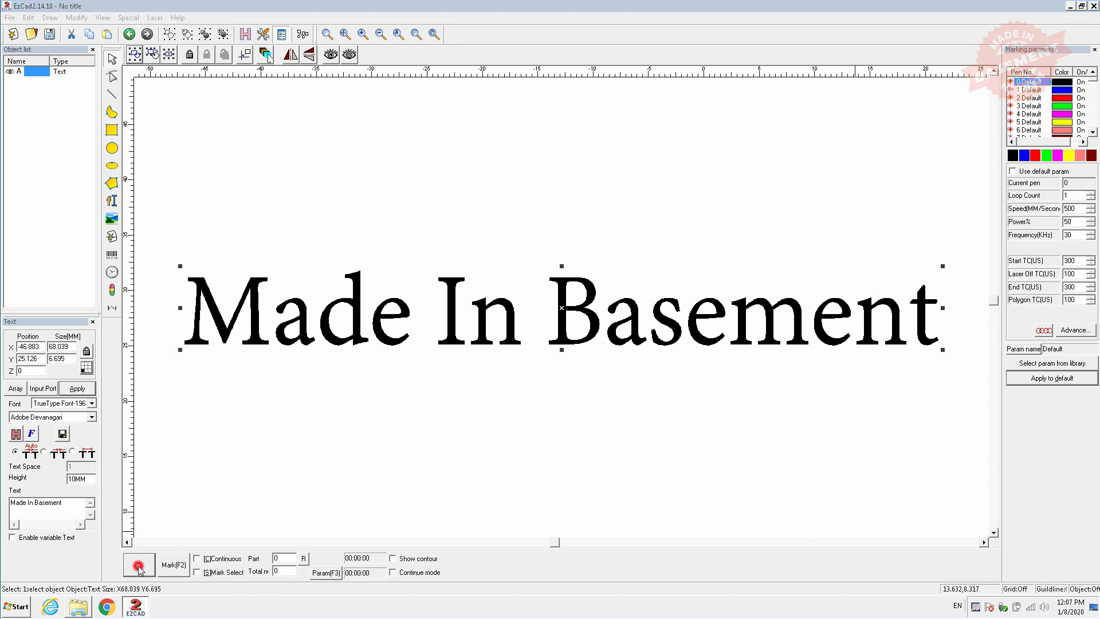
left_click(138, 564)
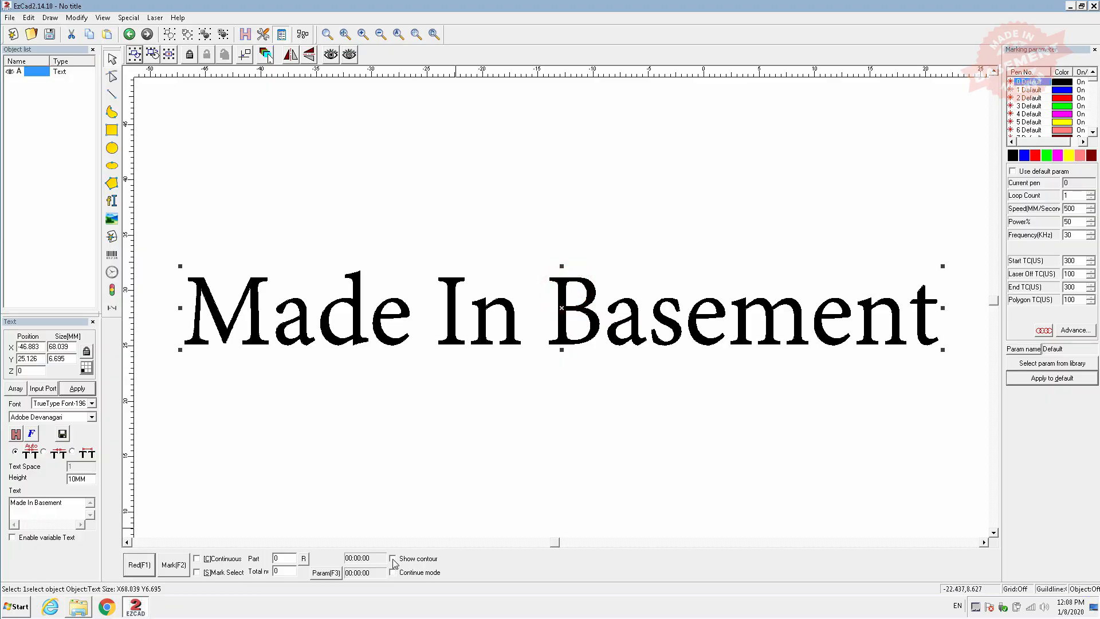
left_click(392, 558)
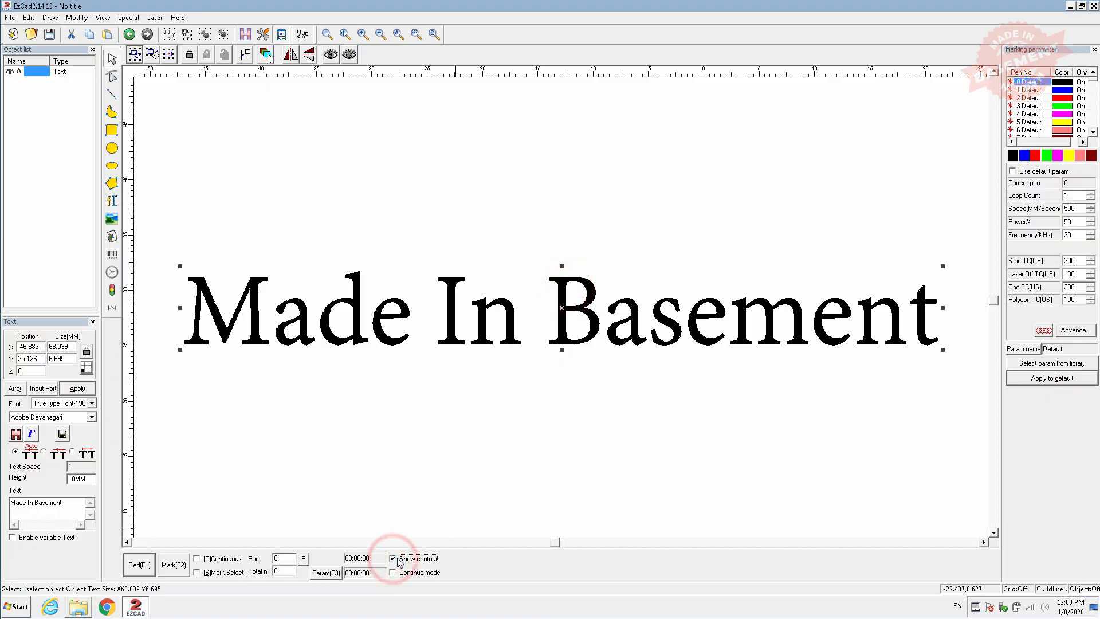